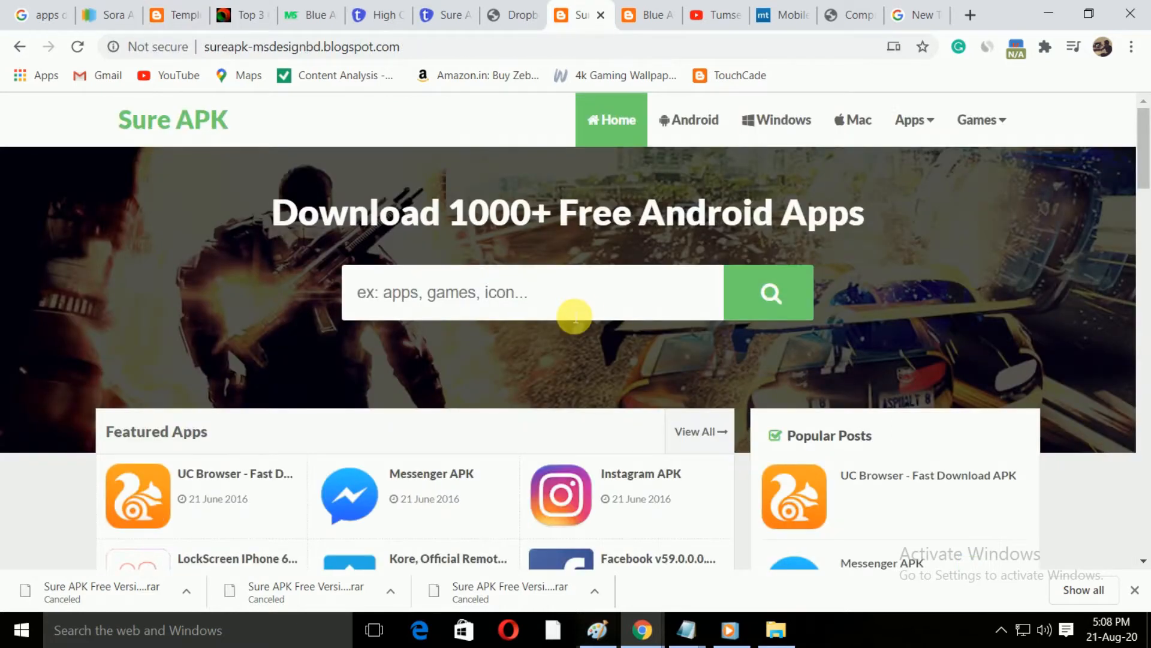
Step: Browse the Sure APK and Sora Apps demo tabs, then switch to the Blue APK tab
{"action": "left_click", "coordinate": [174, 14]}
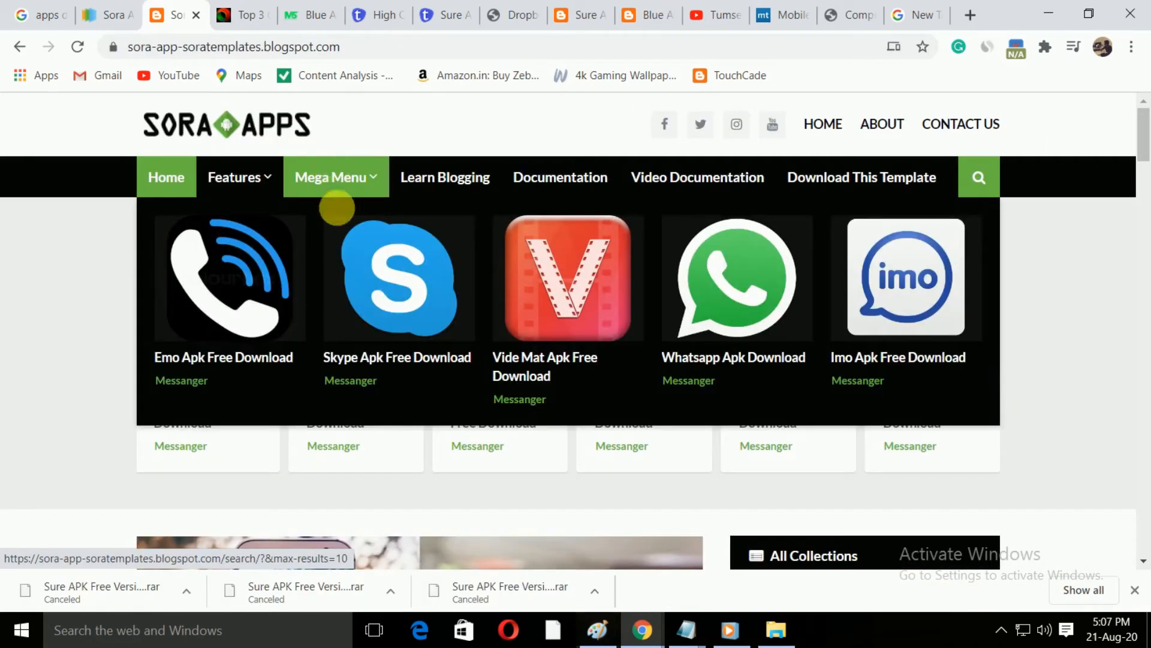
{"action": "mouse_move", "coordinate": [163, 319]}
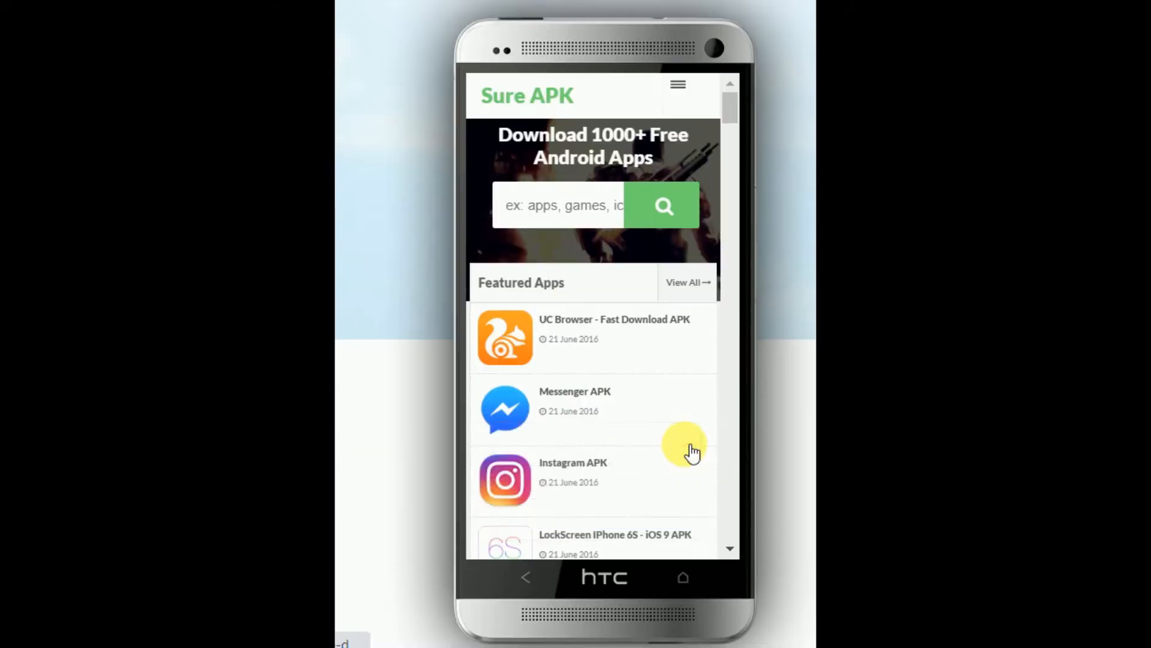
{"action": "scroll", "scroll_direction": "down", "scroll_amount": 3}
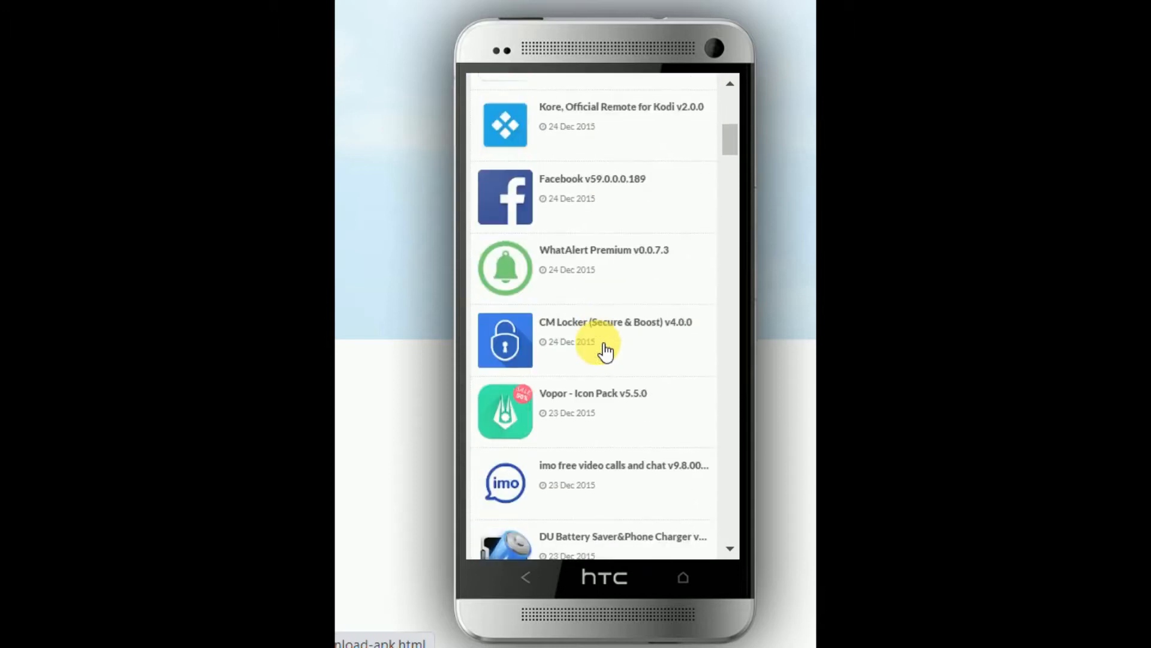
{"action": "left_click", "coordinate": [679, 87]}
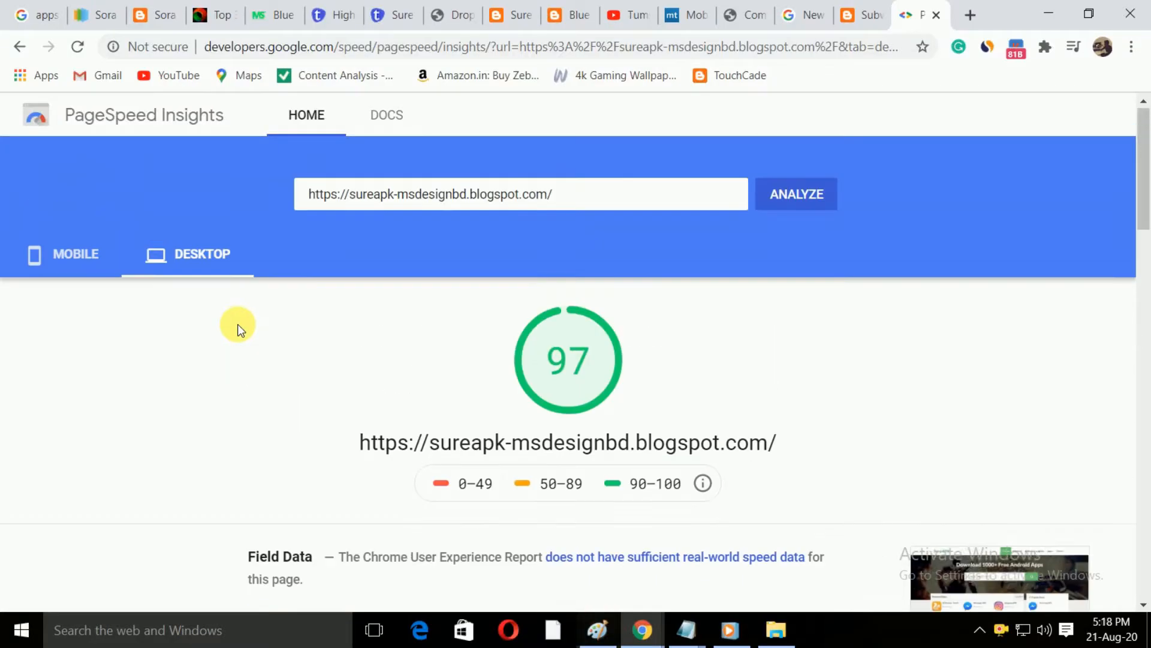
{"action": "scroll", "scroll_direction": "down", "scroll_amount": 3}
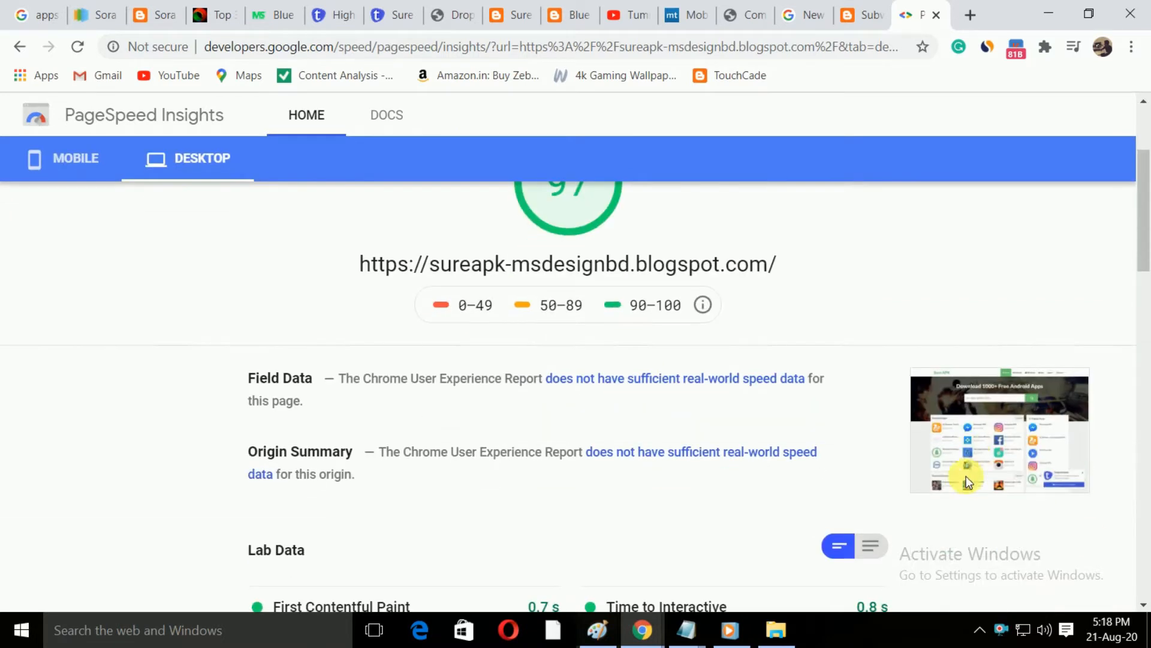
{"action": "left_click", "coordinate": [643, 15]}
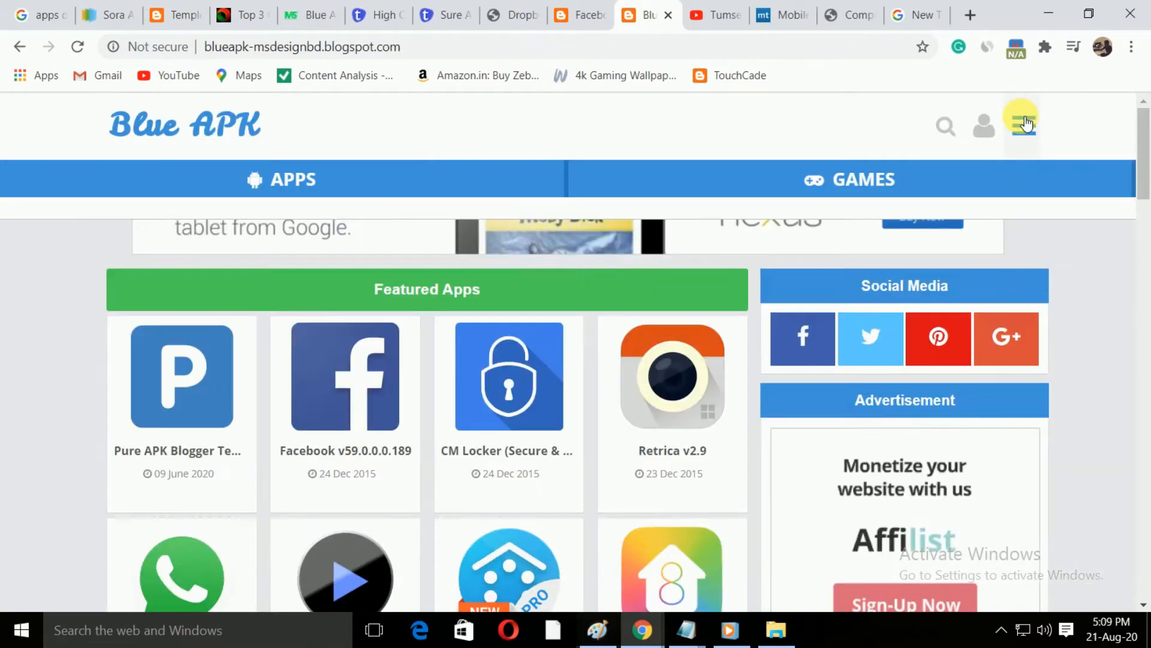
Step: Try the Blue APK site search and view the Race the Traffic Moto v1.0.15 post
{"action": "left_click", "coordinate": [947, 126]}
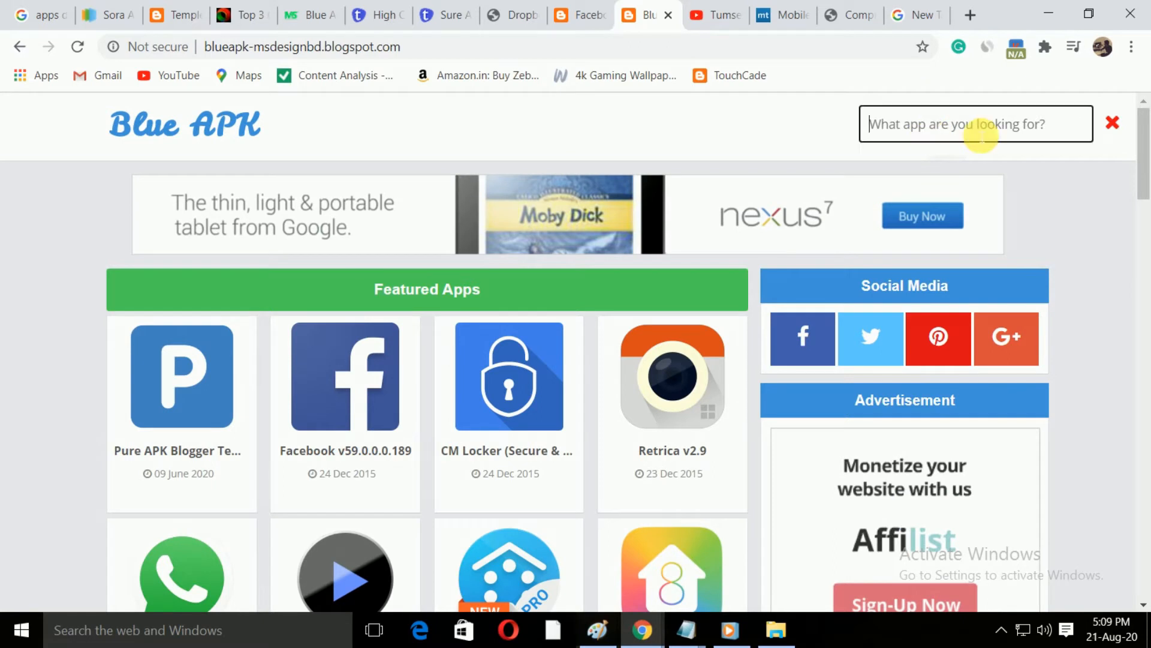
{"action": "left_click", "coordinate": [1114, 122]}
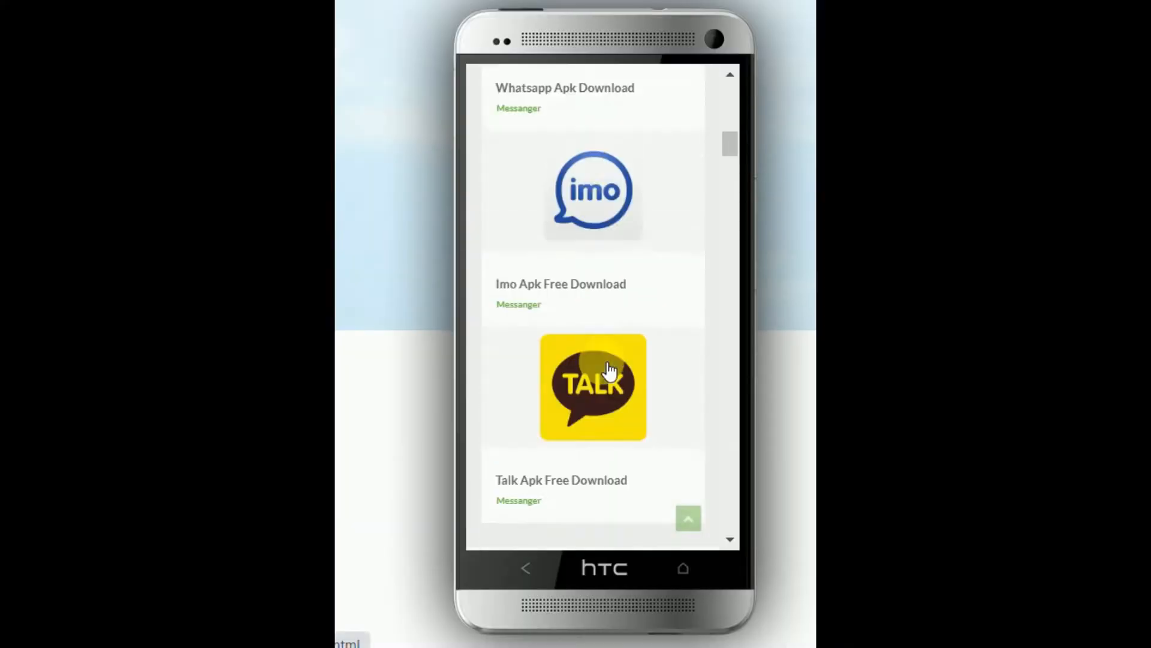
{"action": "scroll", "scroll_direction": "down", "scroll_amount": 3}
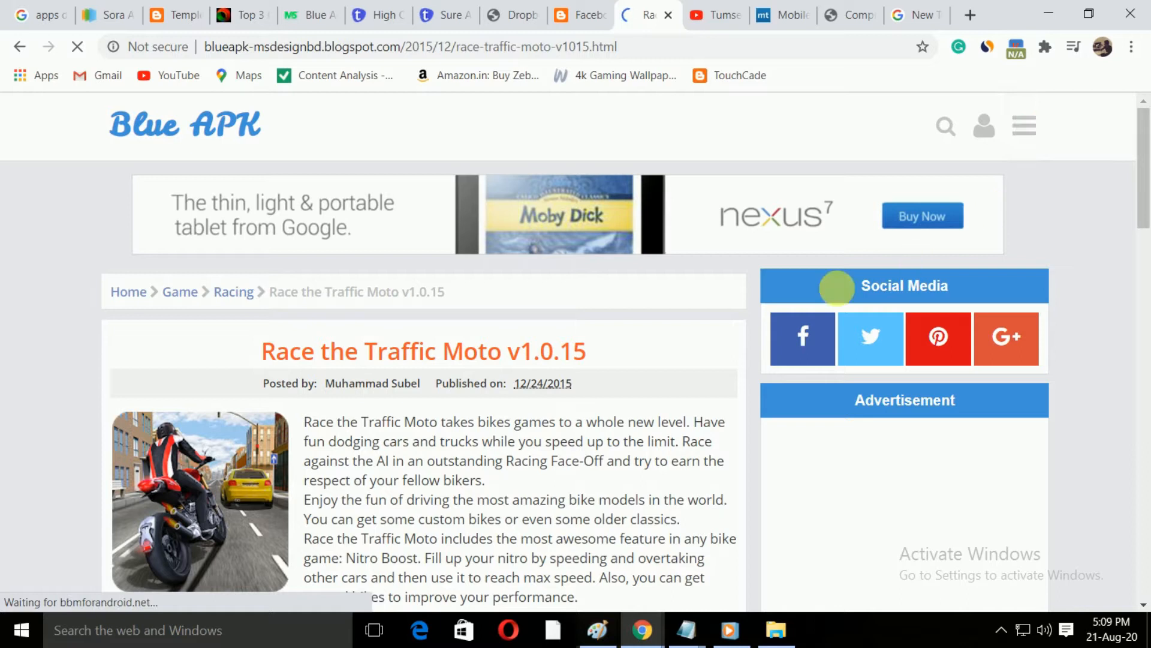
{"action": "scroll", "scroll_direction": "down", "scroll_amount": 3}
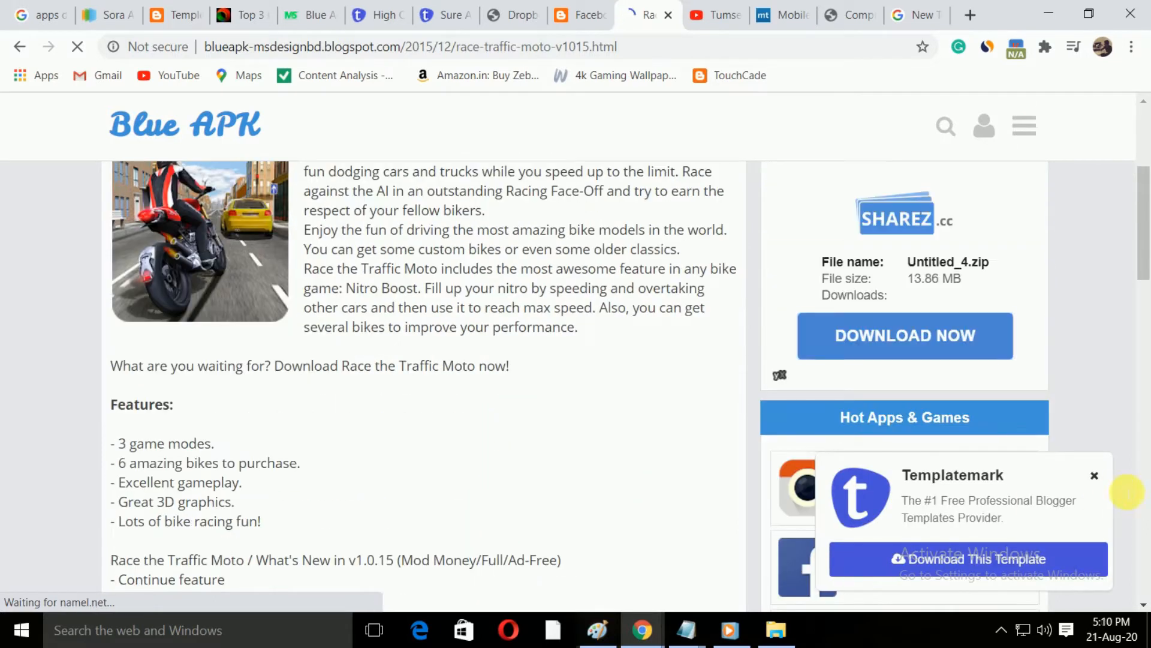
{"action": "scroll", "scroll_direction": "up", "scroll_amount": 3}
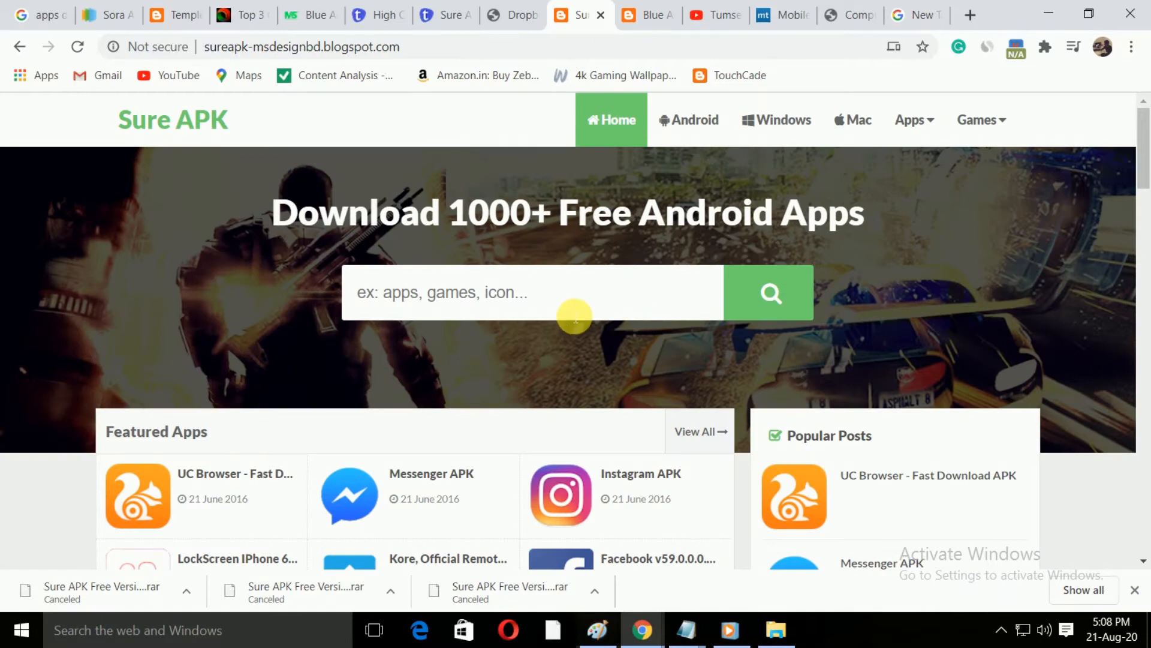
{"action": "mouse_move", "coordinate": [575, 315]}
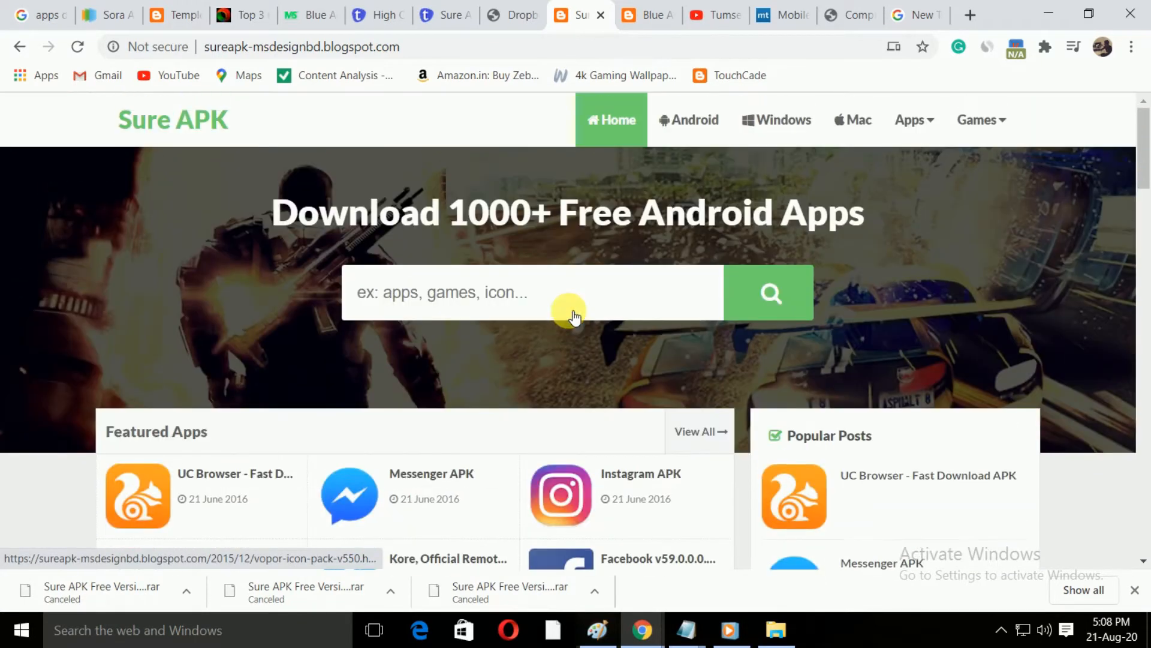
Step: Activate the Sure APK search field and scroll its homepage app listings
{"action": "scroll", "scroll_direction": "down", "scroll_amount": 3}
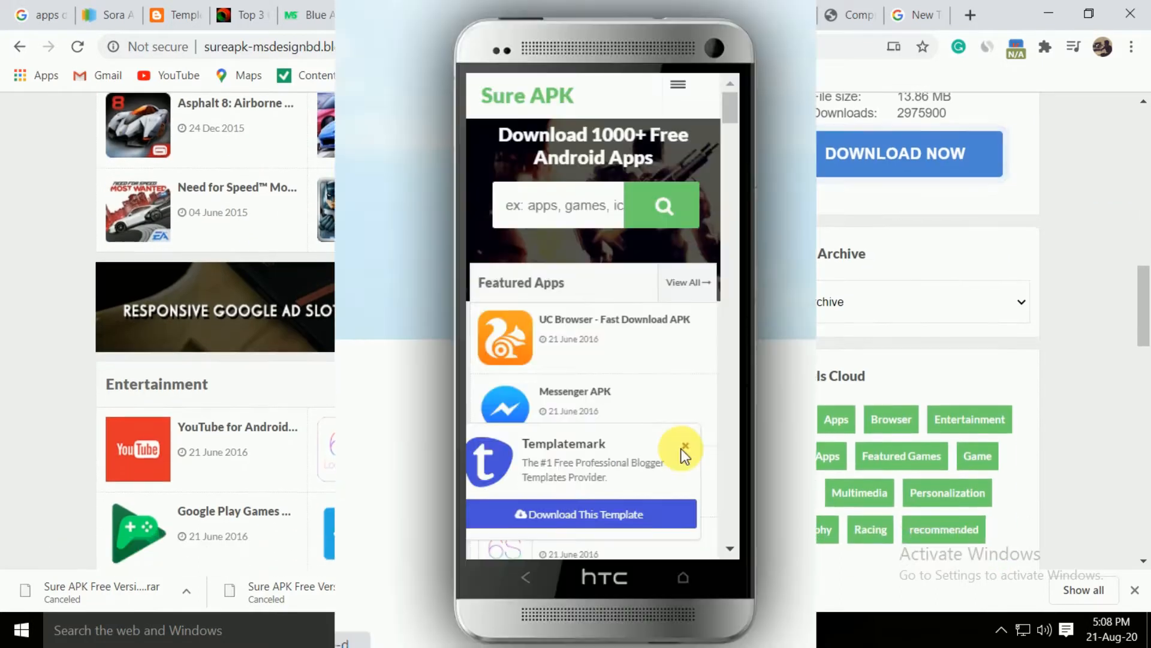
{"action": "left_click", "coordinate": [914, 120]}
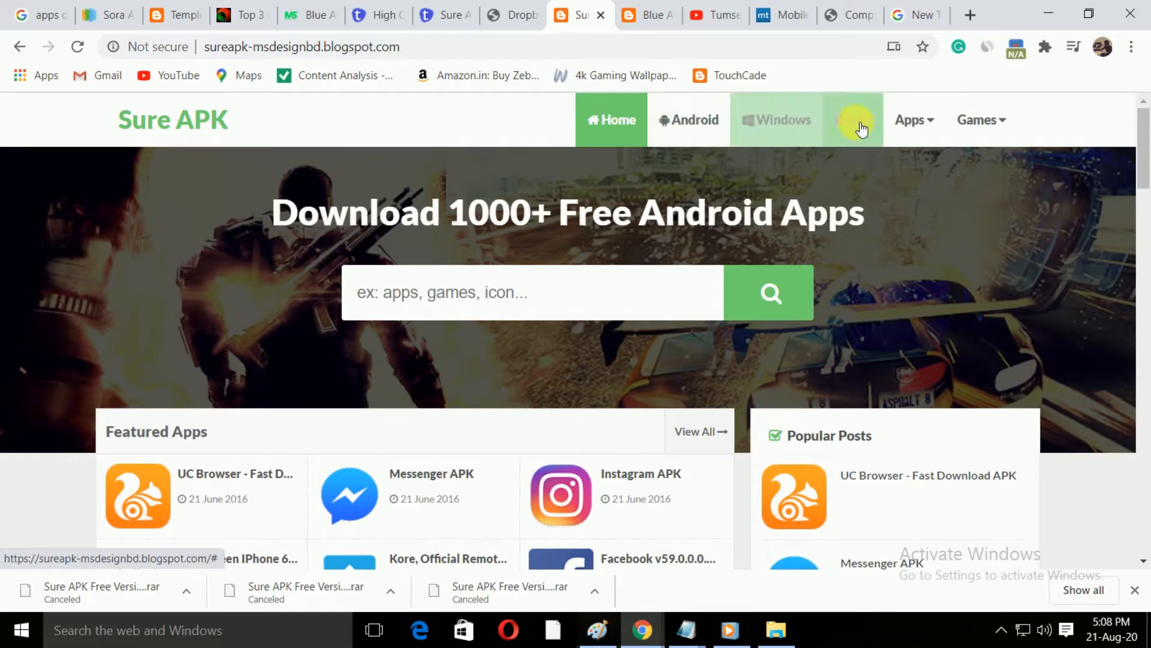
{"action": "mouse_move", "coordinate": [769, 261]}
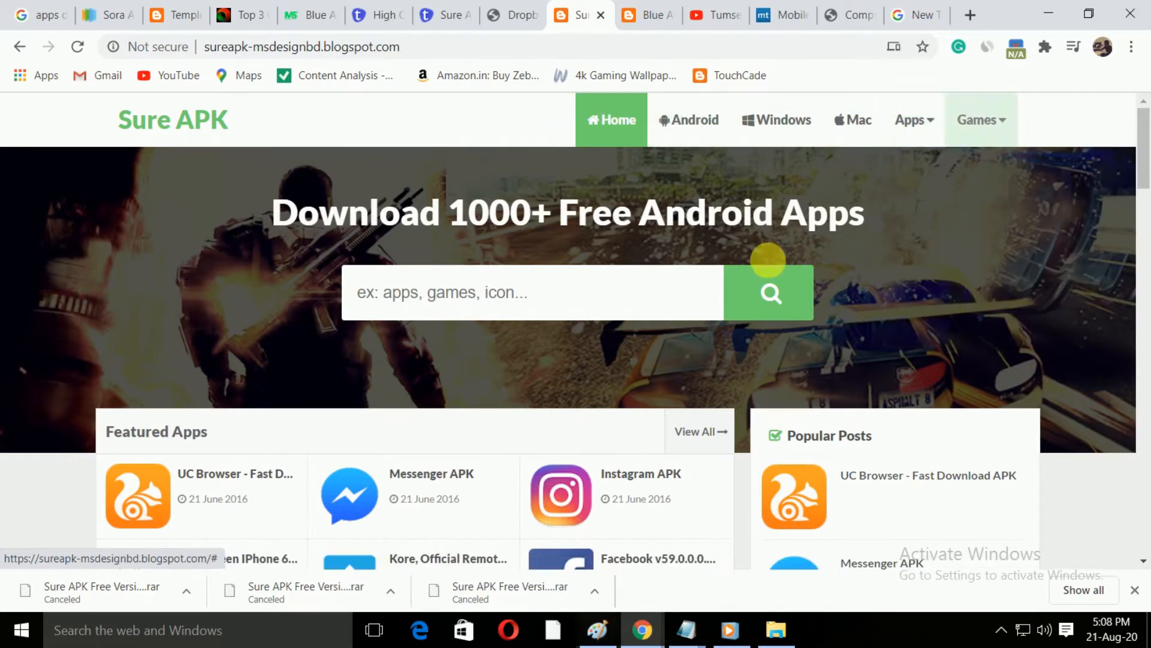
{"action": "left_click", "coordinate": [914, 120]}
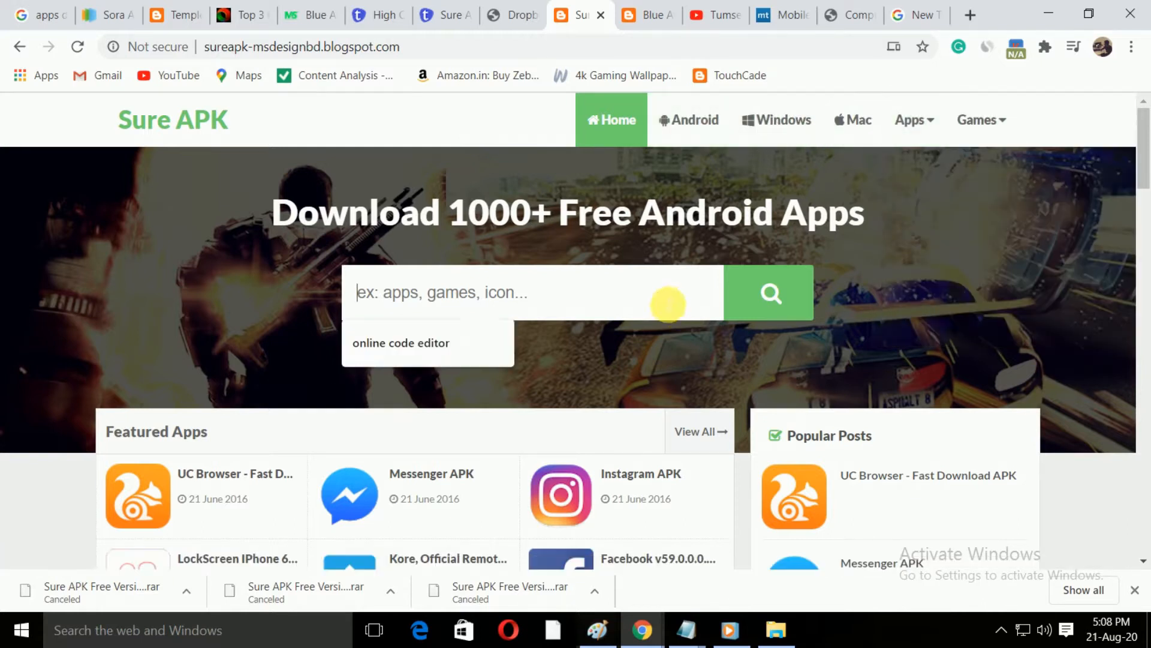
{"action": "scroll", "scroll_direction": "down", "scroll_amount": 3}
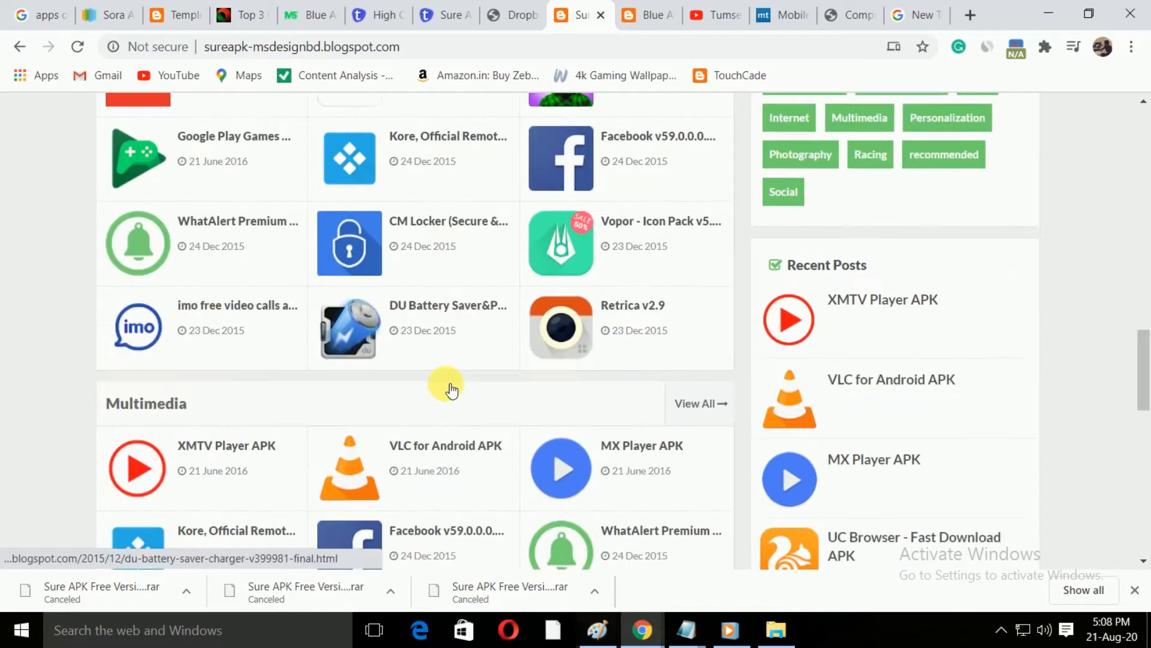
{"action": "scroll", "scroll_direction": "up", "scroll_amount": 3}
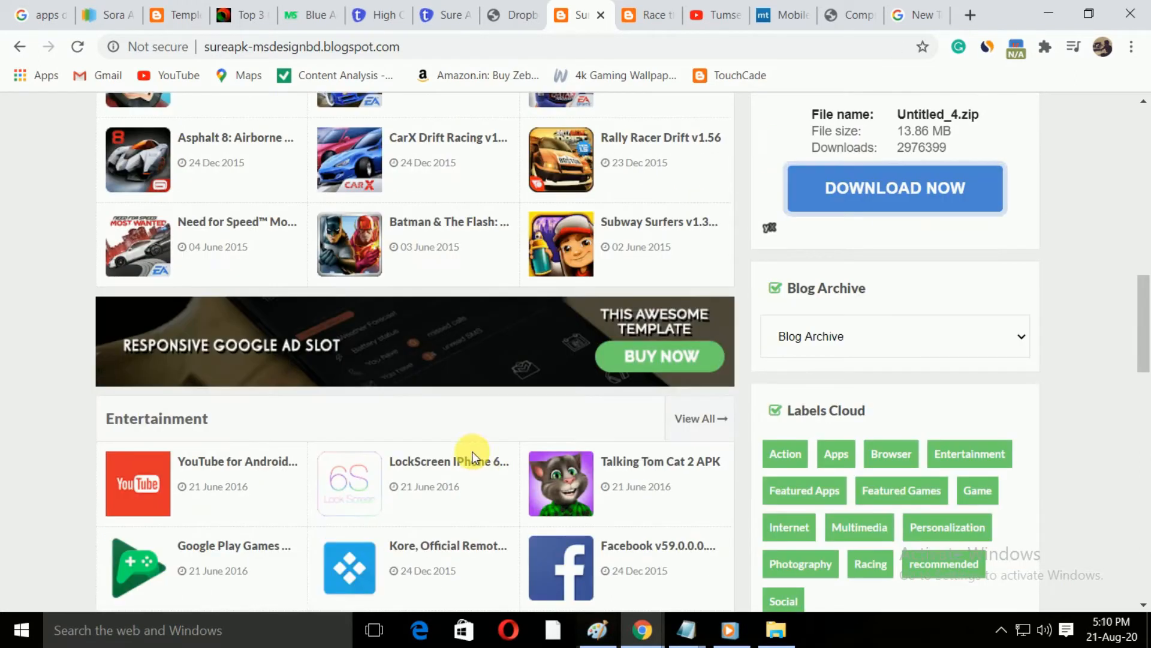
Step: Scroll down the Facebook v59.0.0.0.189 post to its Google Play and download buttons
{"action": "scroll", "scroll_direction": "down", "scroll_amount": 3}
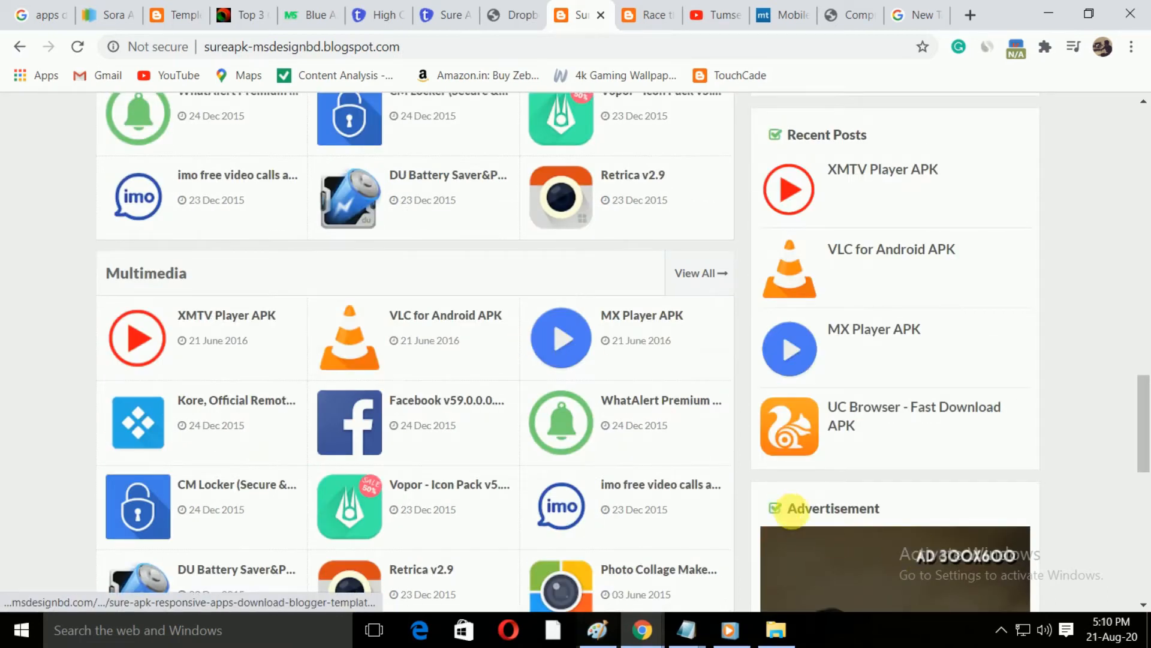
{"action": "scroll", "scroll_direction": "down", "scroll_amount": 3}
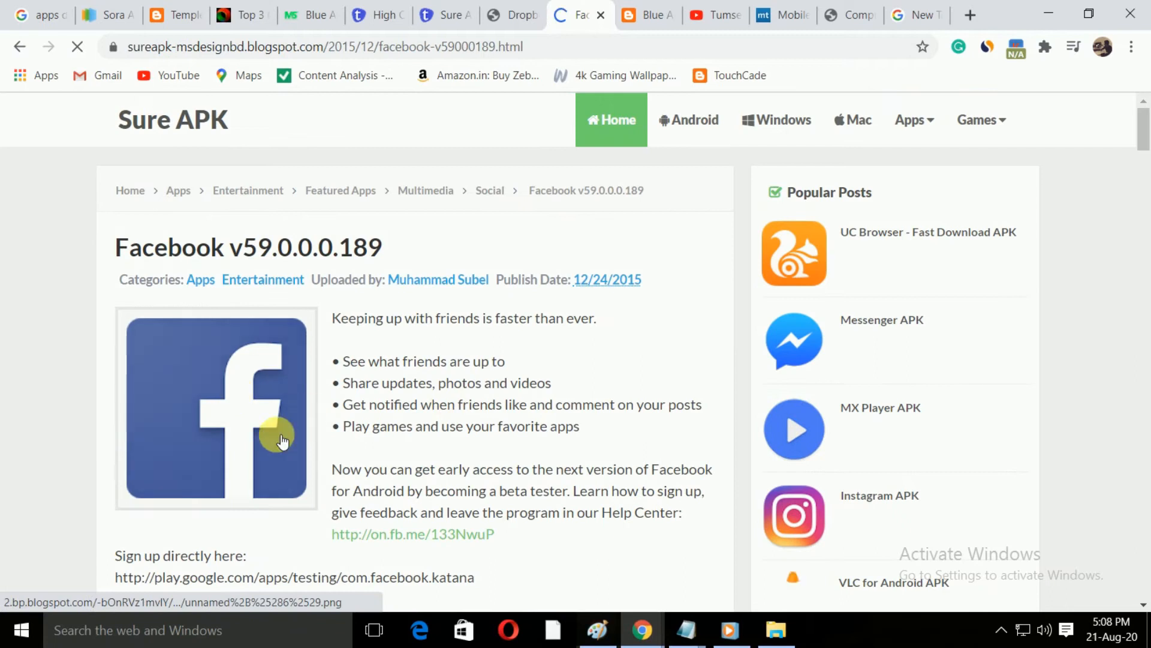
{"action": "scroll", "scroll_direction": "down", "scroll_amount": 3}
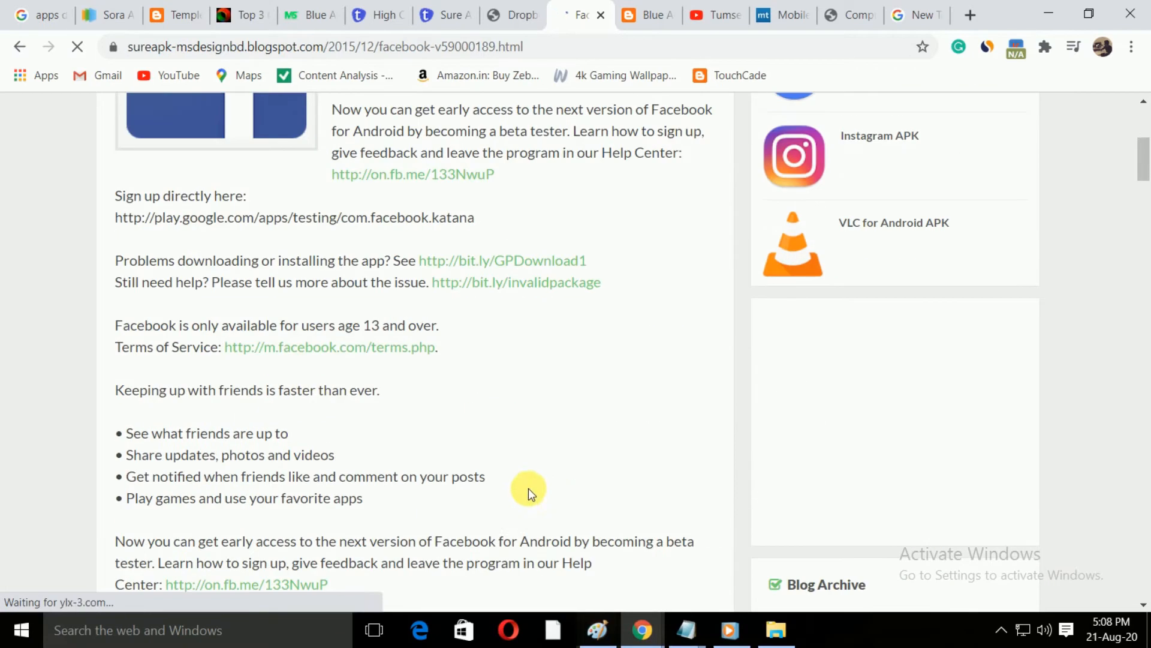
{"action": "scroll", "scroll_direction": "down", "scroll_amount": 3}
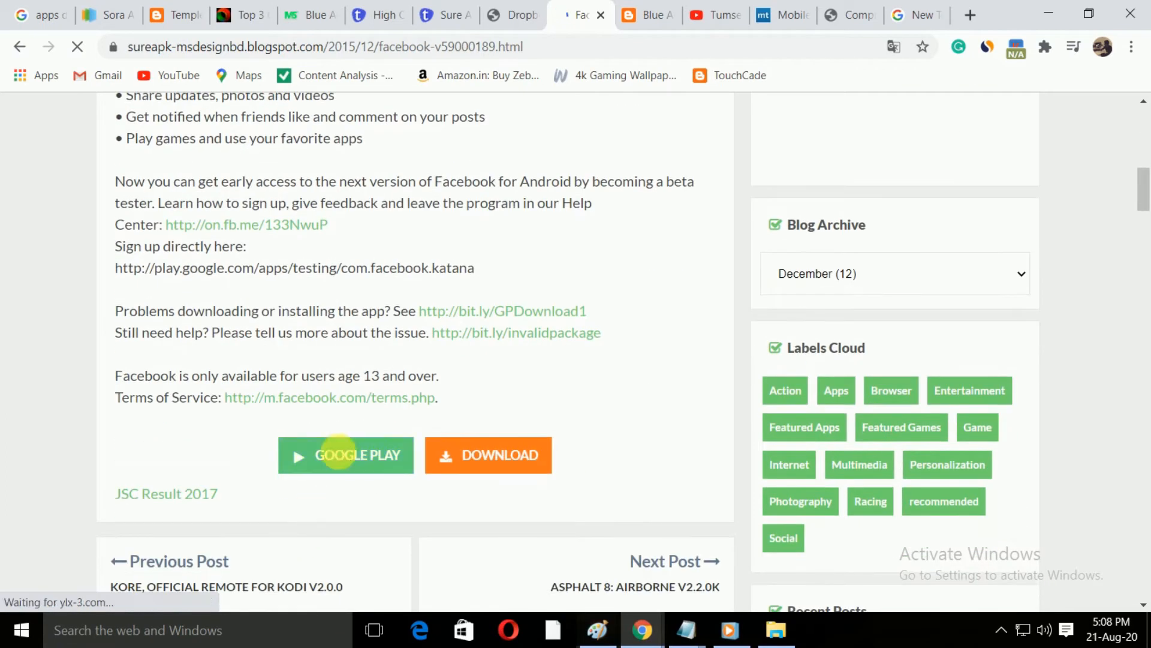
{"action": "scroll", "scroll_direction": "down", "scroll_amount": 3}
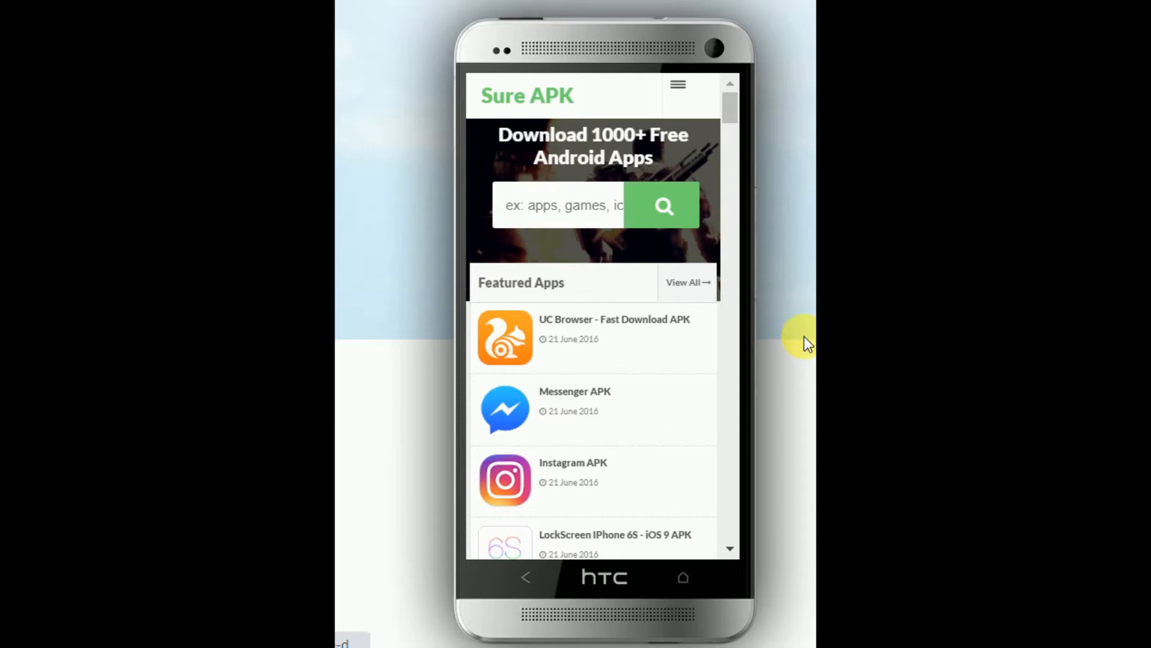
{"action": "mouse_move", "coordinate": [595, 344]}
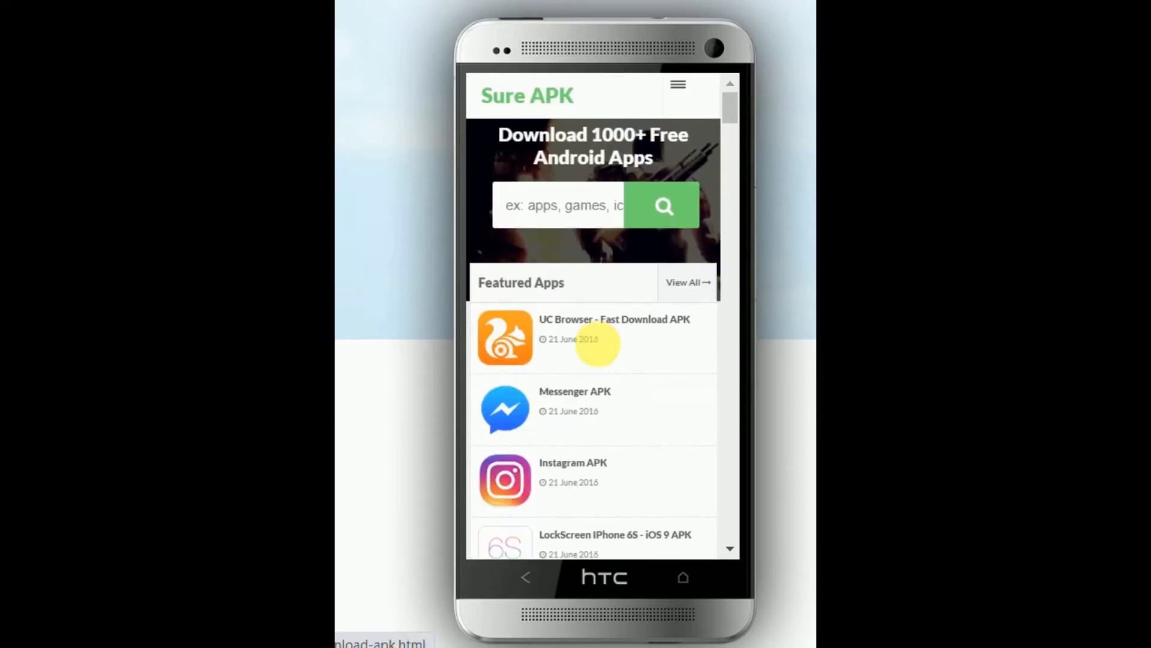
Step: Review the Sure APK PageSpeed results and homepage, ending on the Sora Apps Messenger cards
{"action": "left_click", "coordinate": [676, 86]}
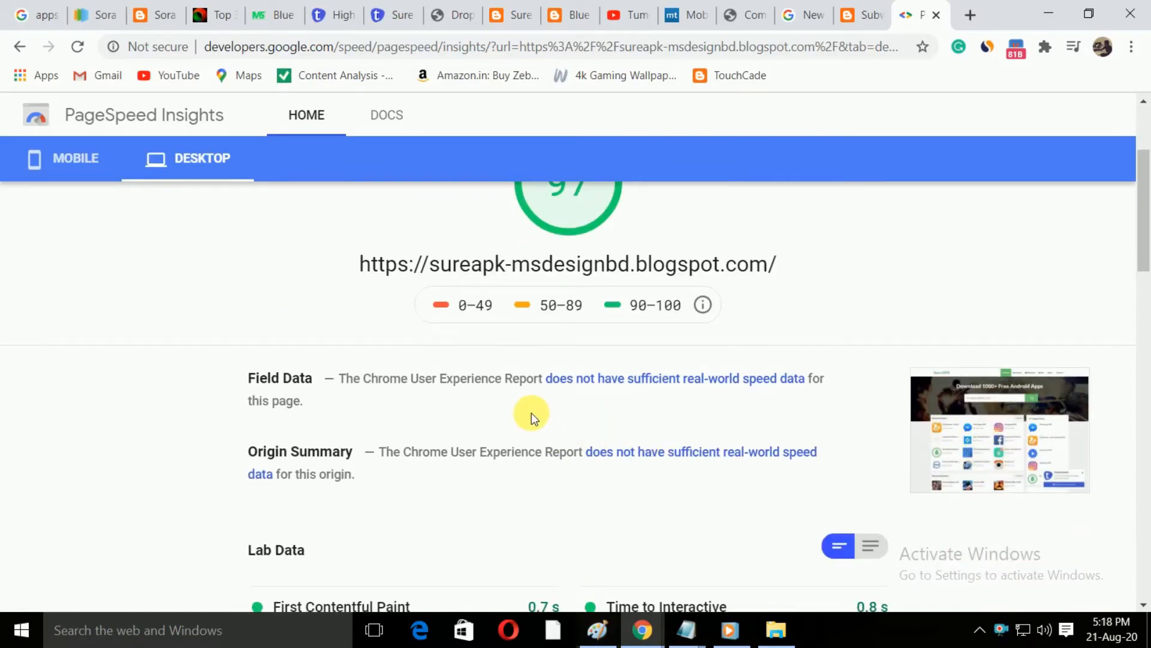
{"action": "scroll", "scroll_direction": "up", "scroll_amount": 3}
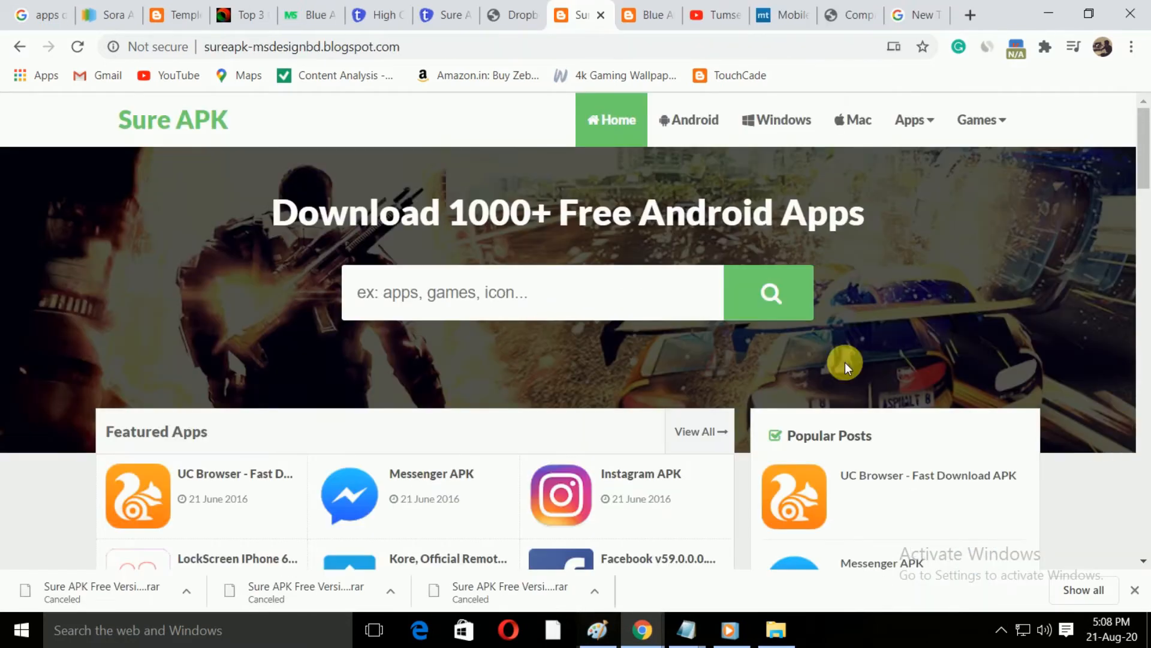
{"action": "scroll", "scroll_direction": "down", "scroll_amount": 3}
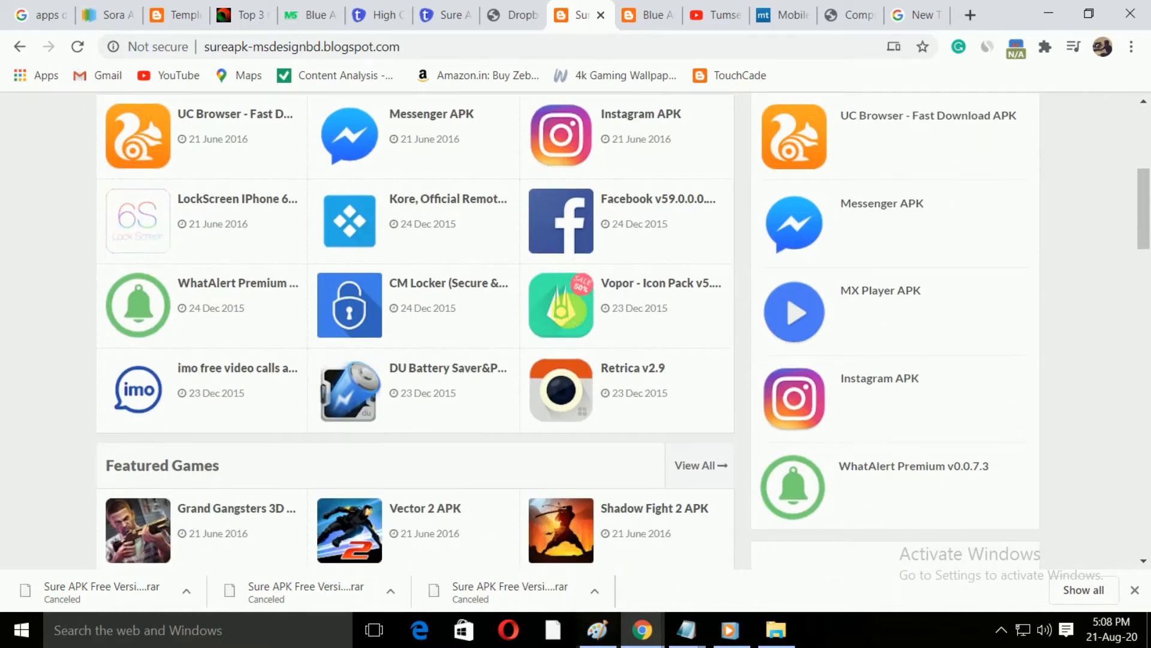
{"action": "scroll", "scroll_direction": "up", "scroll_amount": 3}
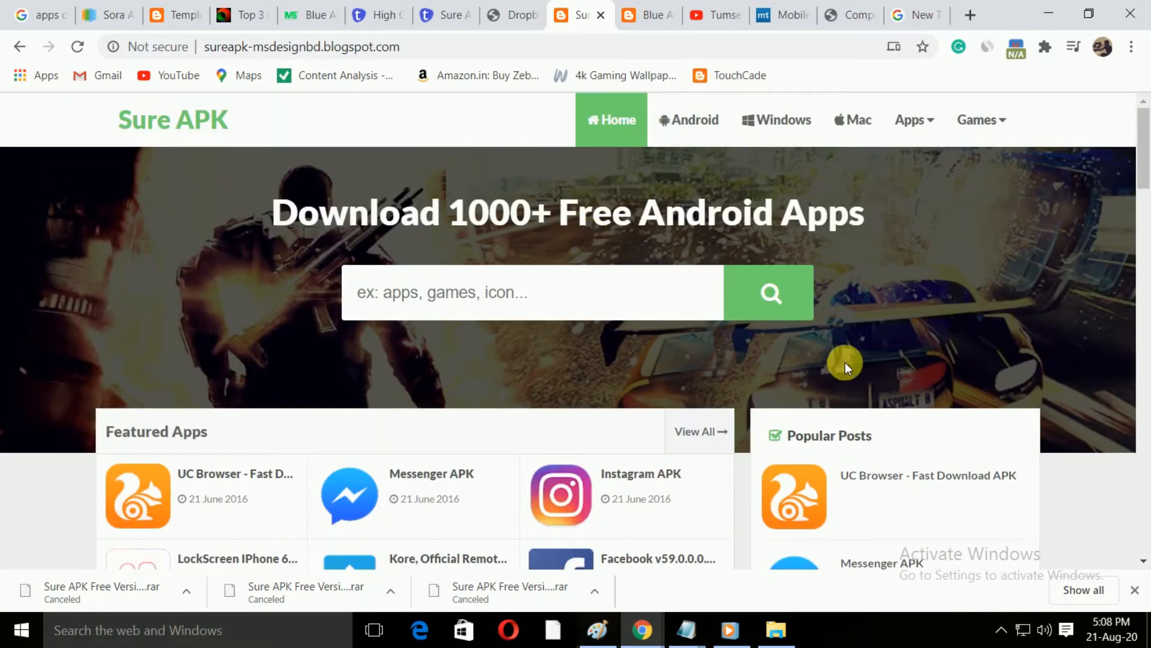
{"action": "scroll", "scroll_direction": "down", "scroll_amount": 3}
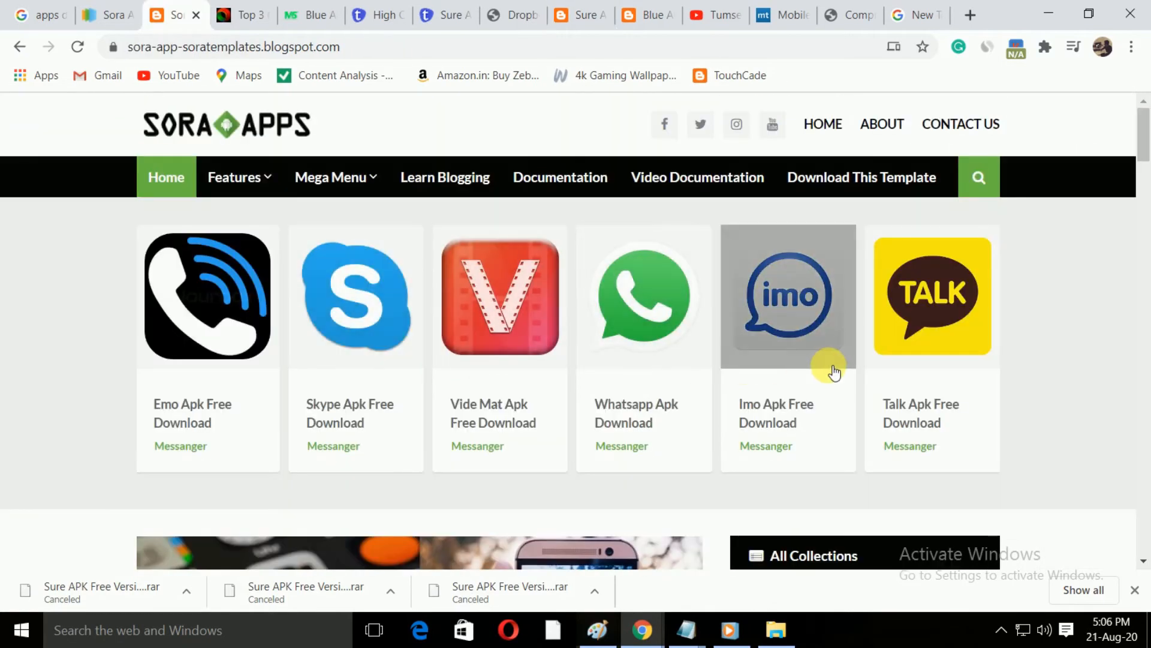
{"action": "scroll", "scroll_direction": "down", "scroll_amount": 3}
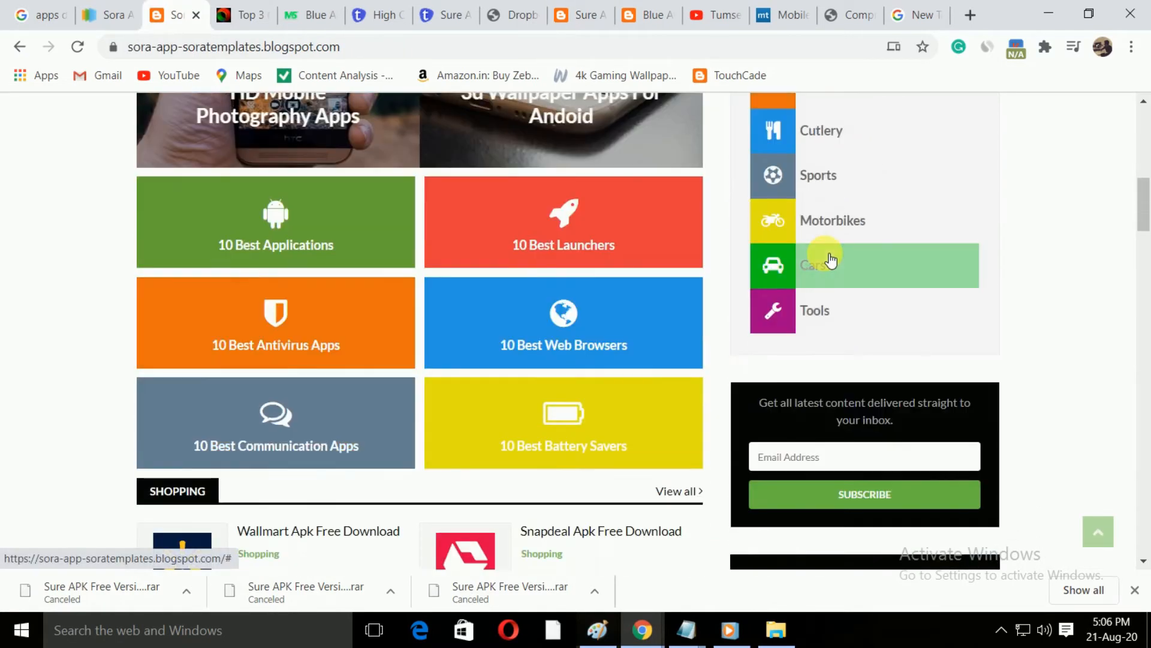
{"action": "scroll", "scroll_direction": "up", "scroll_amount": 3}
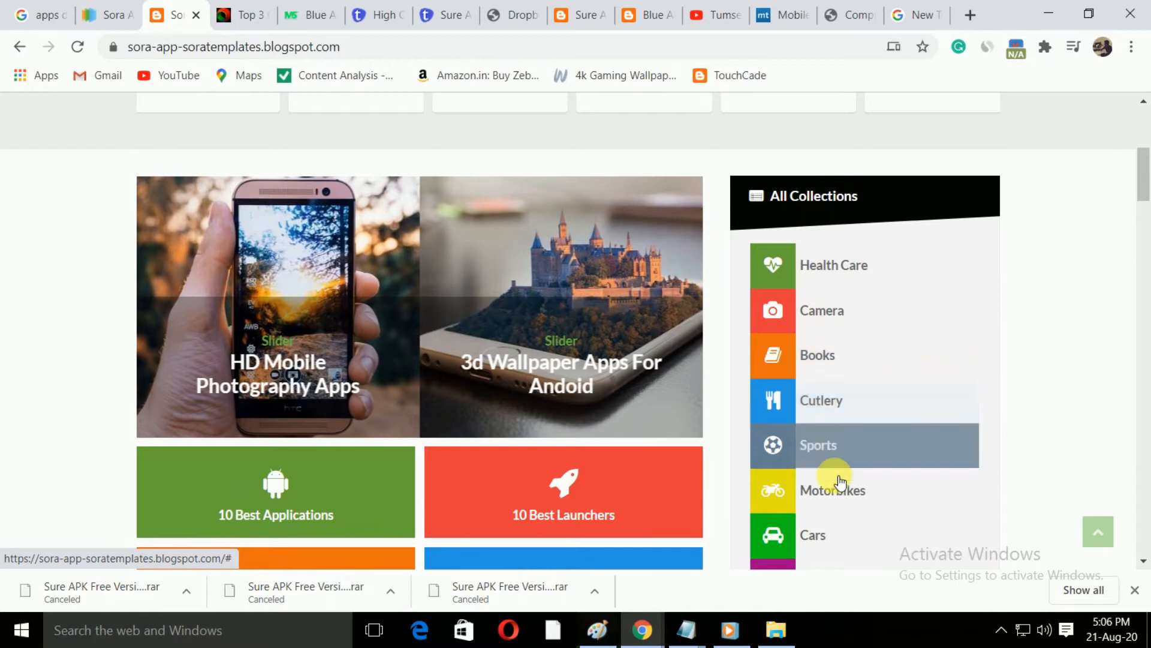
{"action": "scroll", "scroll_direction": "up", "scroll_amount": 3}
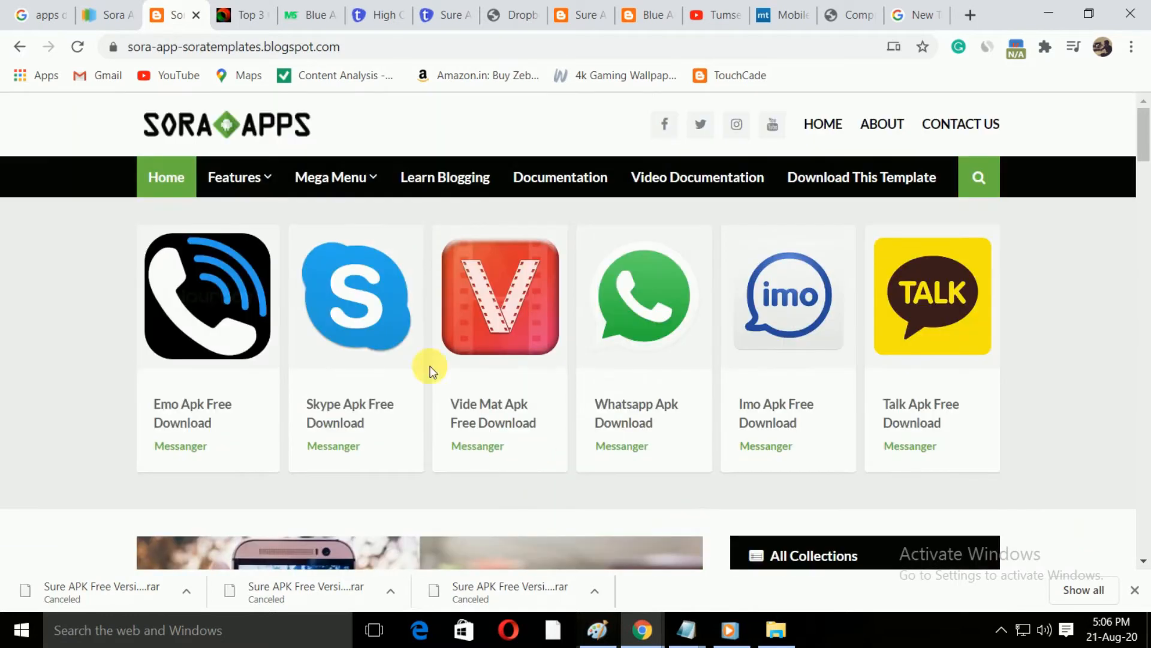
{"action": "left_click", "coordinate": [336, 177]}
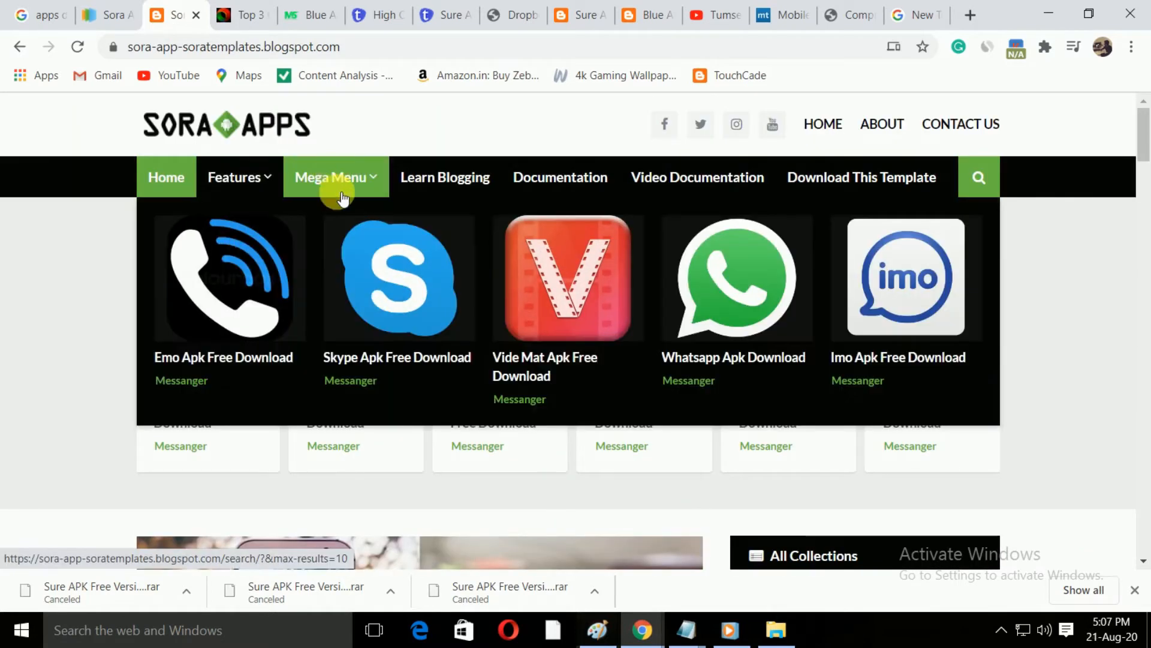
{"action": "mouse_move", "coordinate": [399, 329]}
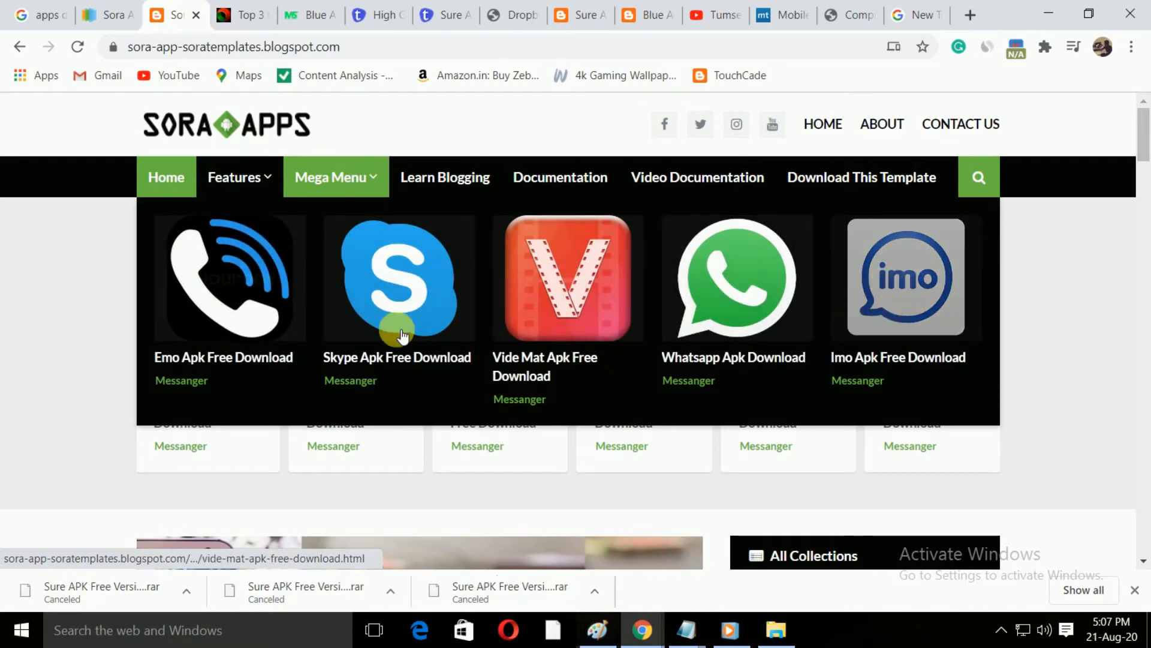
{"action": "scroll", "scroll_direction": "down", "scroll_amount": 3}
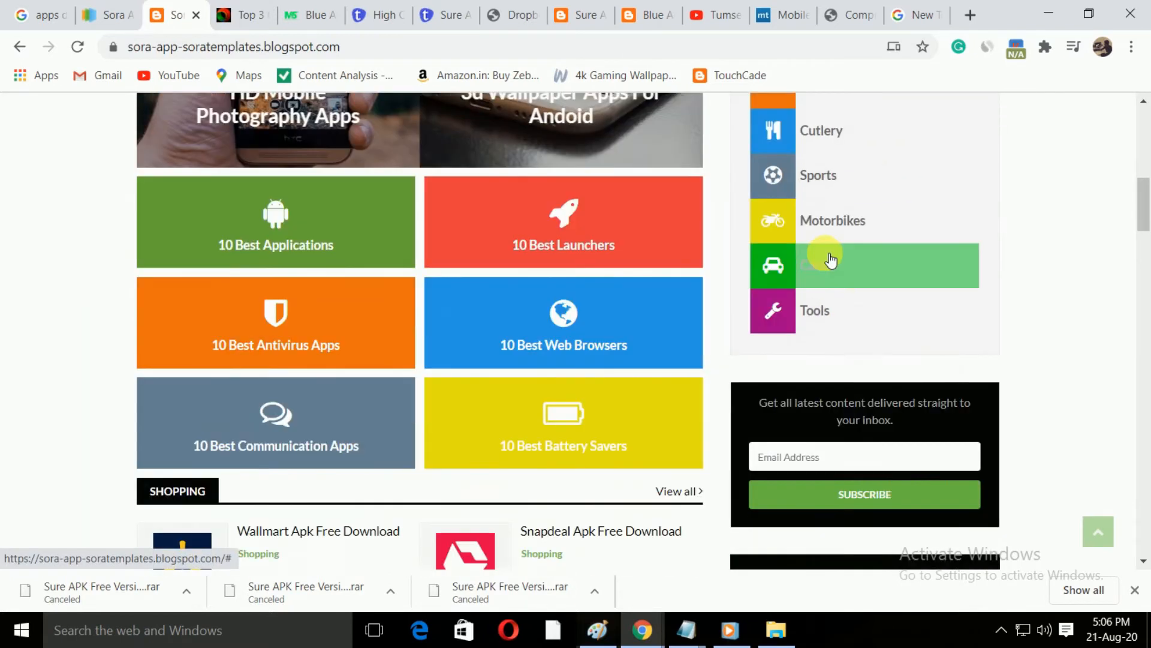
{"action": "scroll", "scroll_direction": "up", "scroll_amount": 3}
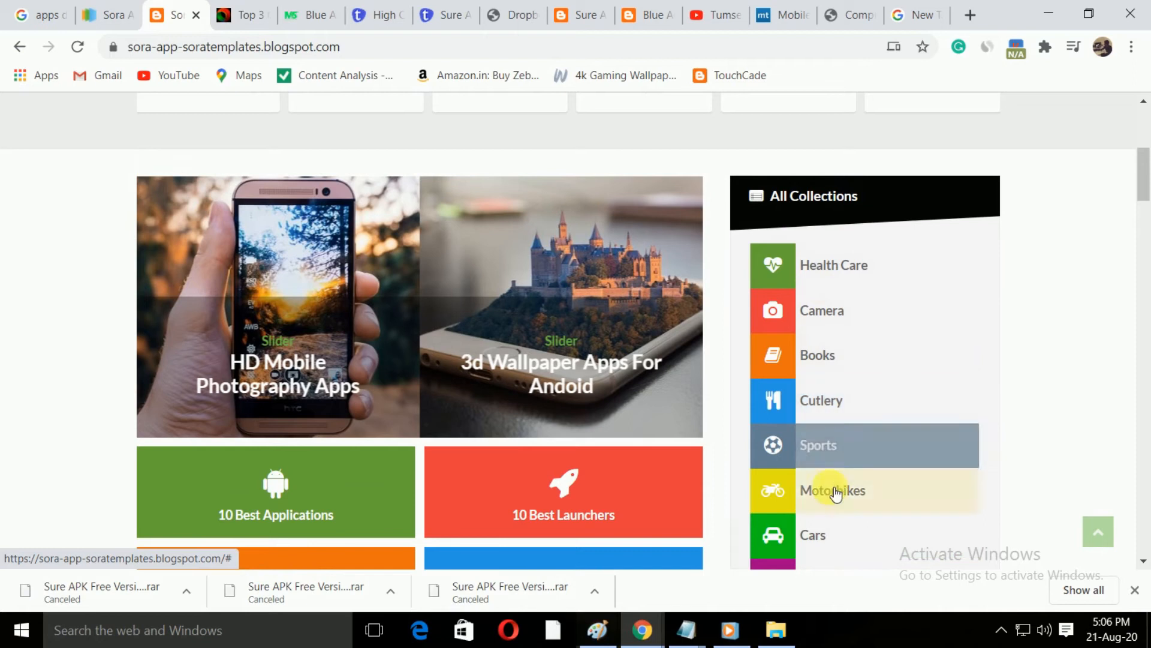
{"action": "scroll", "scroll_direction": "up", "scroll_amount": 3}
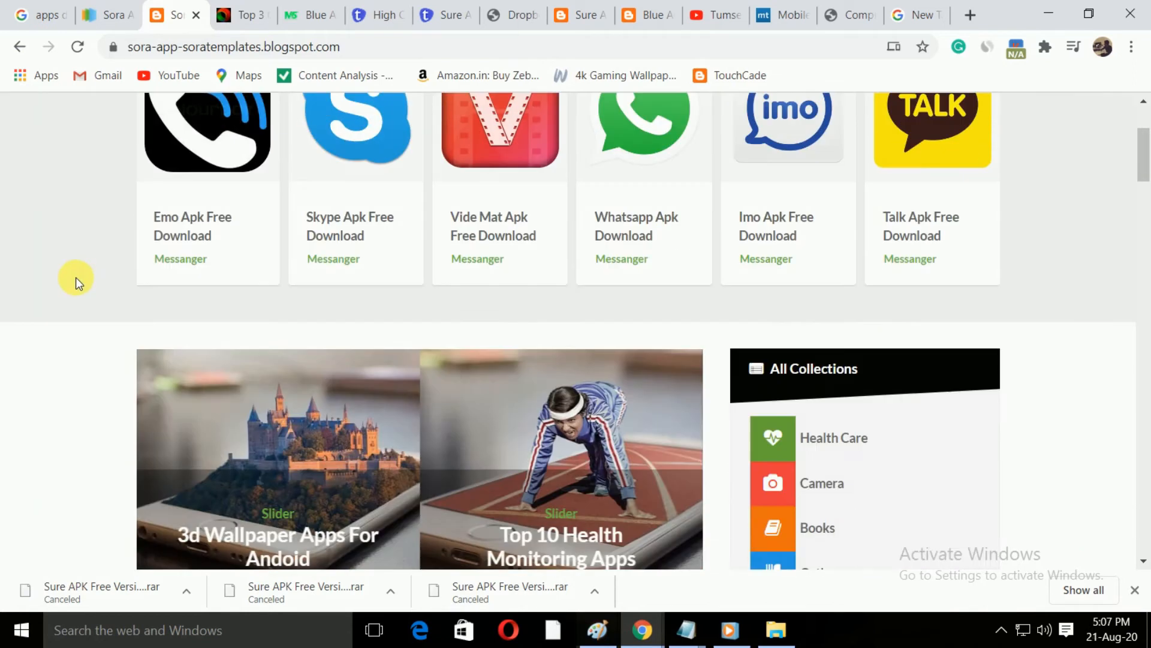
{"action": "scroll", "scroll_direction": "down", "scroll_amount": 3}
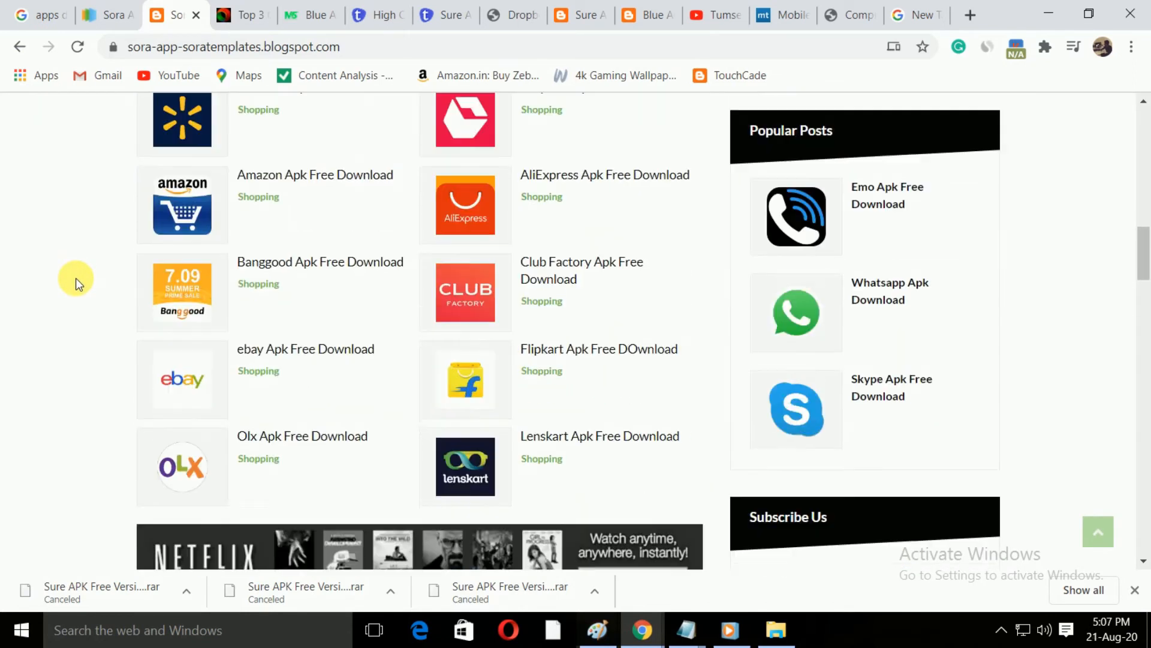
{"action": "scroll", "scroll_direction": "down", "scroll_amount": 3}
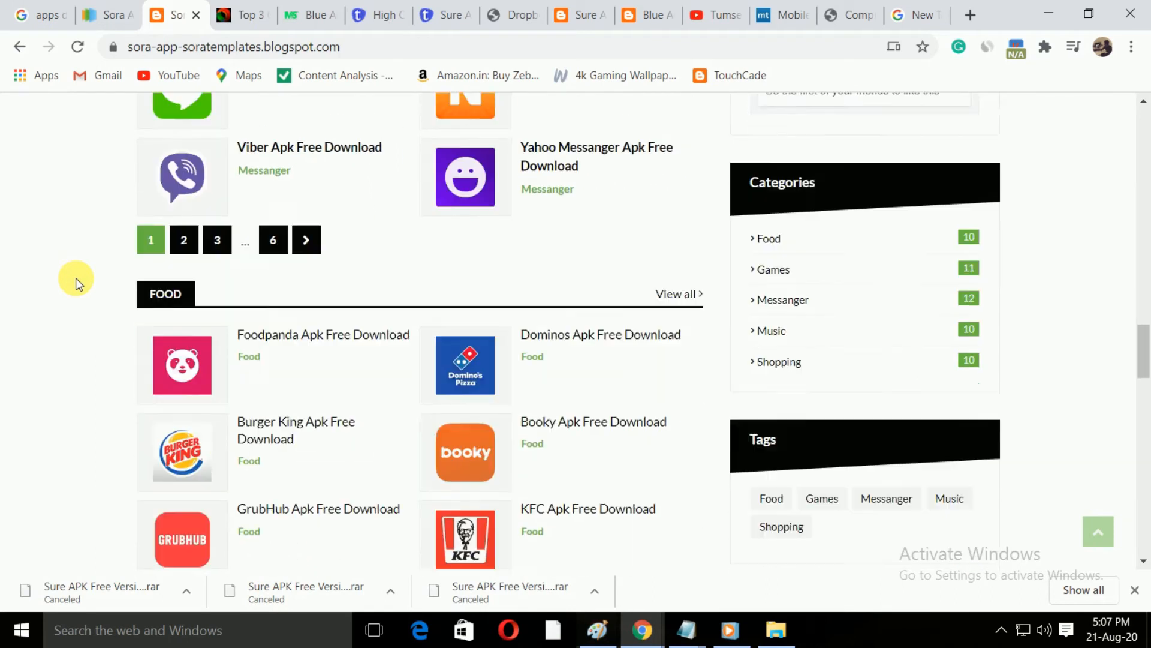
{"action": "scroll", "scroll_direction": "down", "scroll_amount": 3}
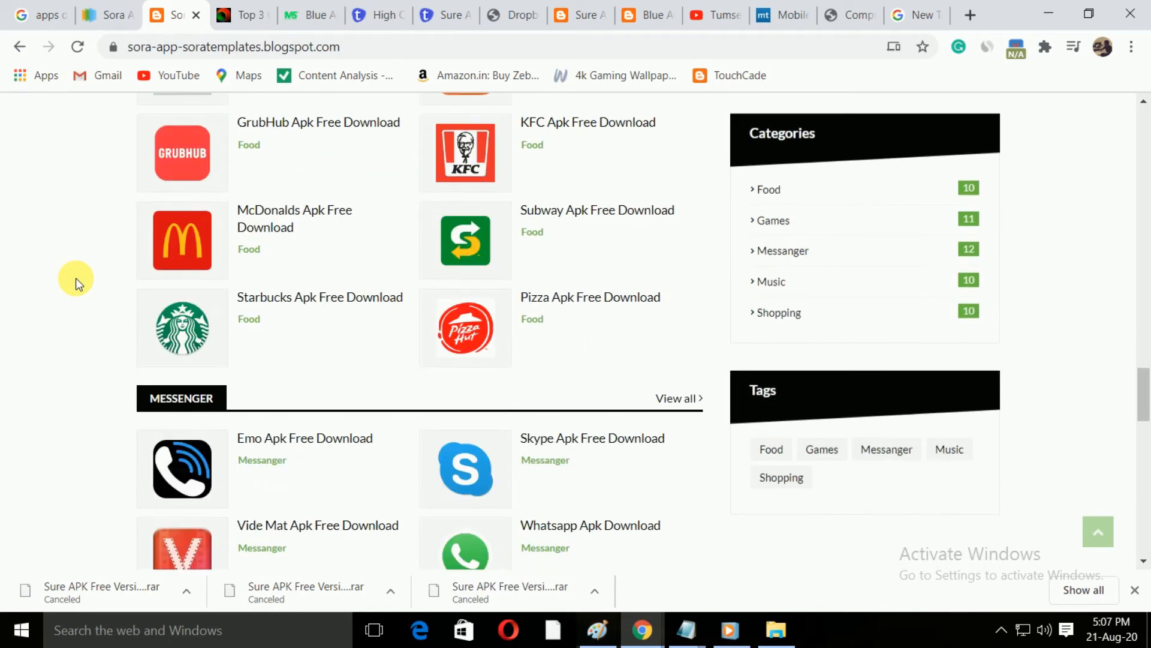
{"action": "scroll", "scroll_direction": "down", "scroll_amount": 3}
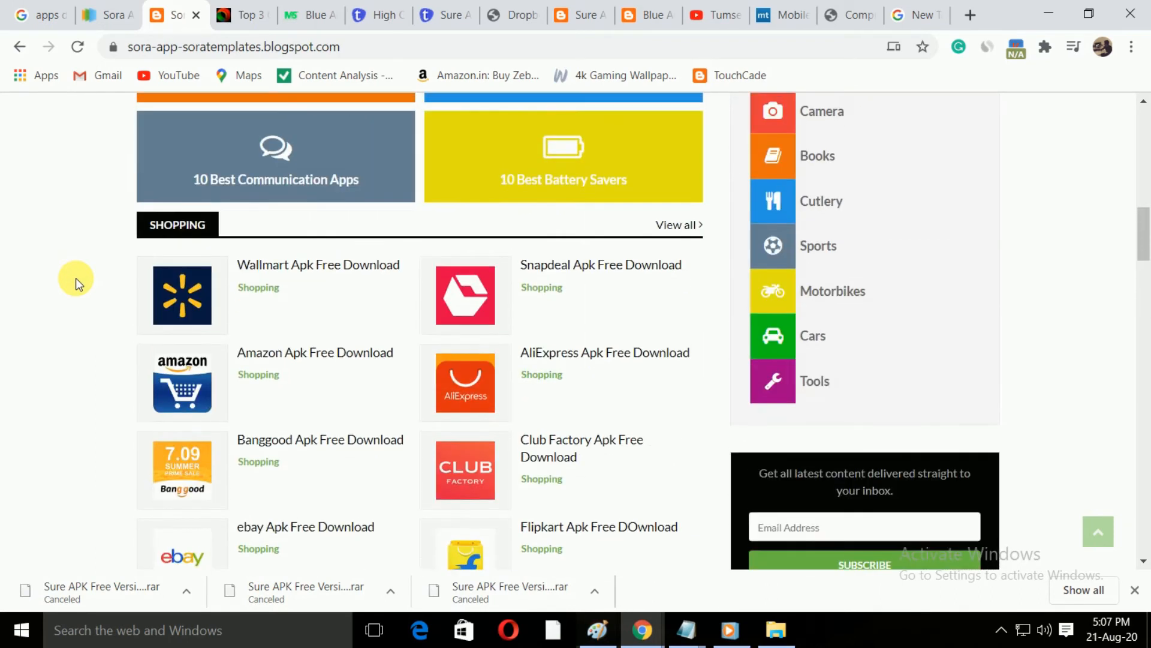
{"action": "scroll", "scroll_direction": "down", "scroll_amount": 3}
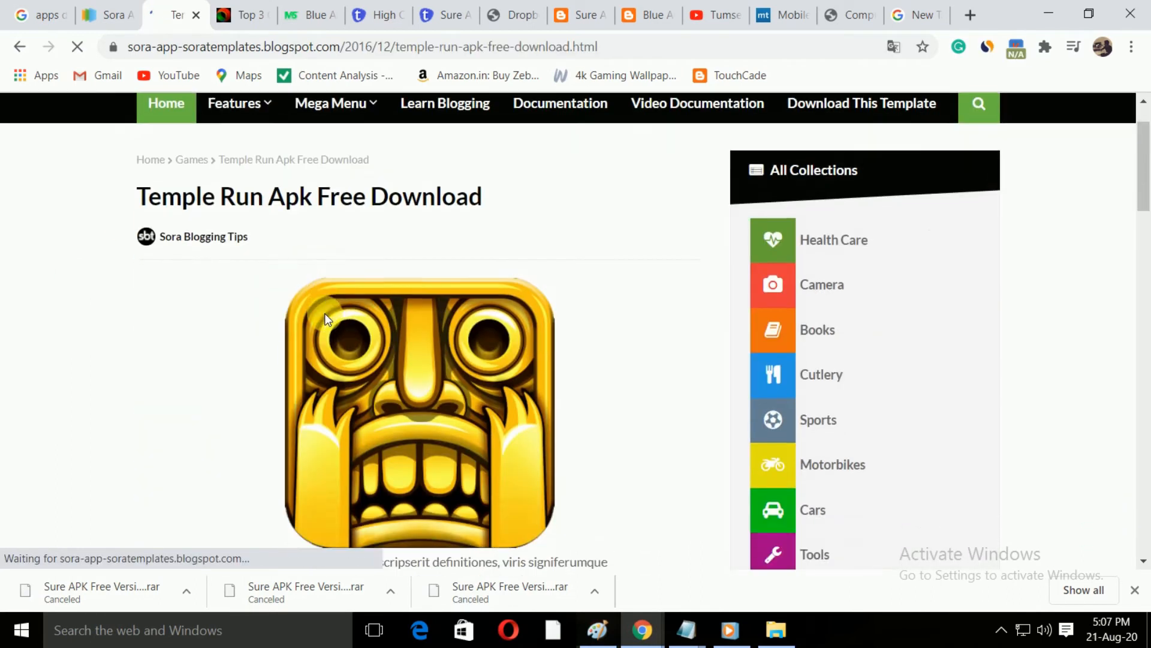
Step: Scroll through the Temple Run Apk Free Download post and switch to the Blue APK tab
{"action": "scroll", "scroll_direction": "down", "scroll_amount": 3}
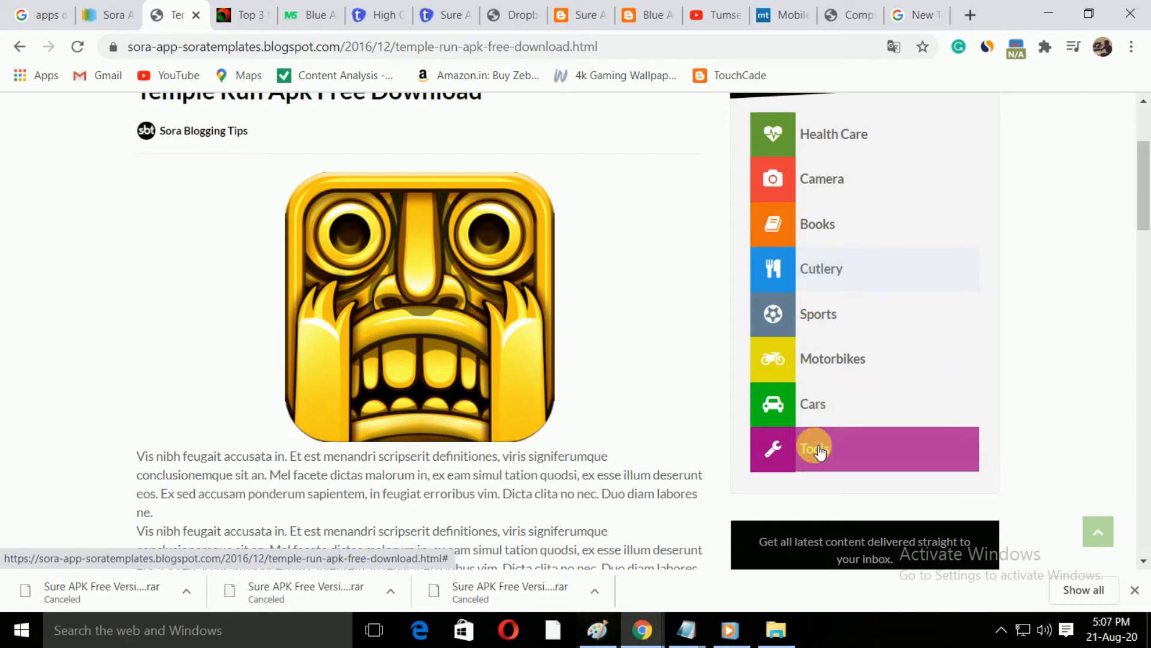
{"action": "scroll", "scroll_direction": "down", "scroll_amount": 3}
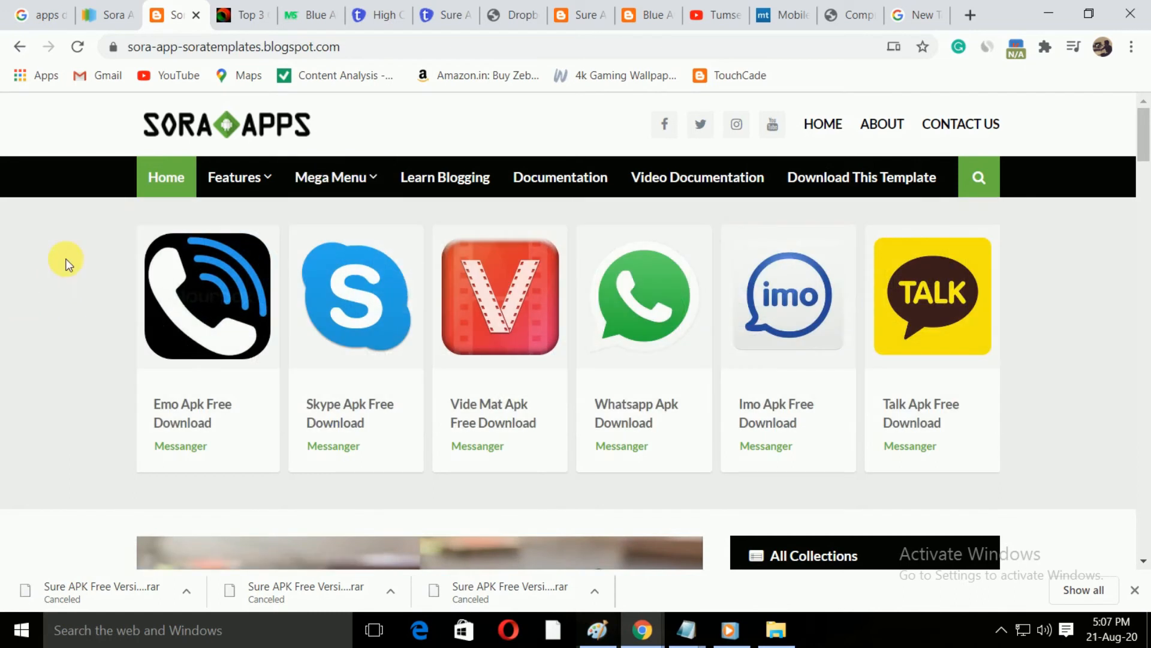
{"action": "scroll", "scroll_direction": "down", "scroll_amount": 3}
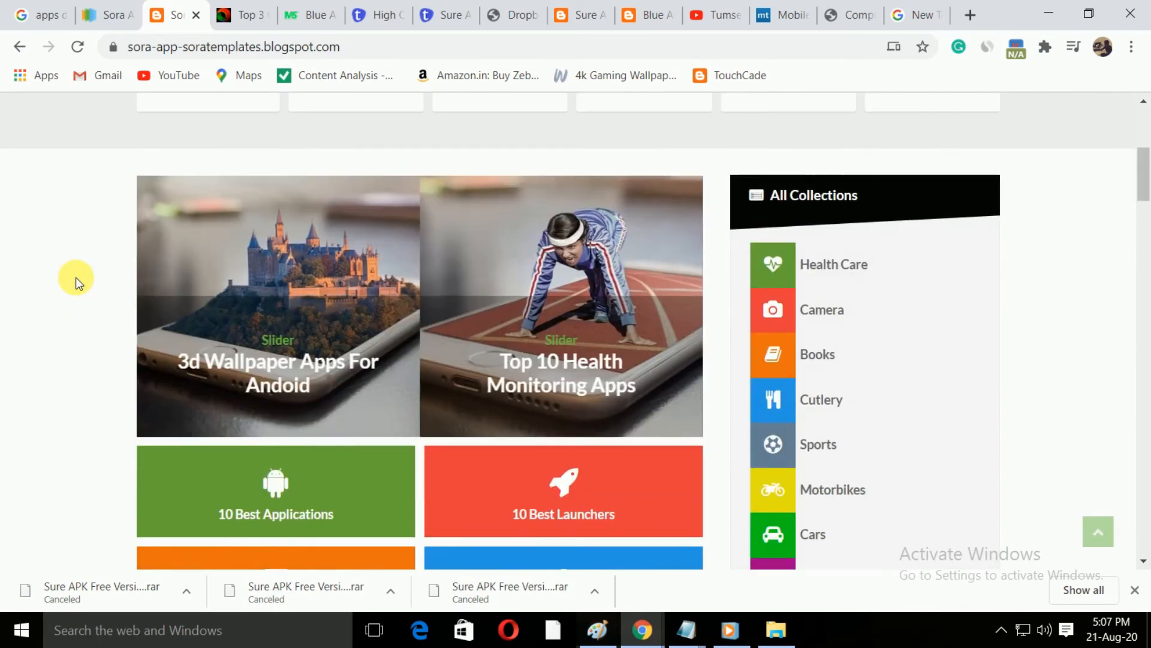
{"action": "left_click", "coordinate": [647, 15]}
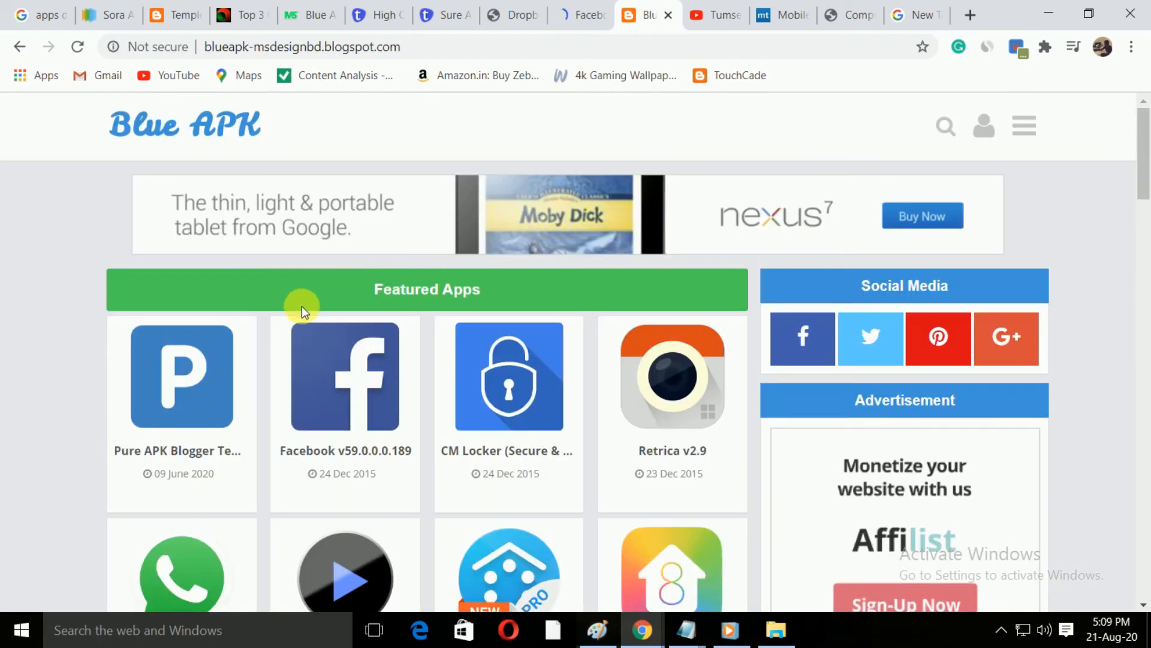
Step: Open the Blue APK category menu and choose Entertainment under APPS to list its downloads
{"action": "scroll", "scroll_direction": "down", "scroll_amount": 3}
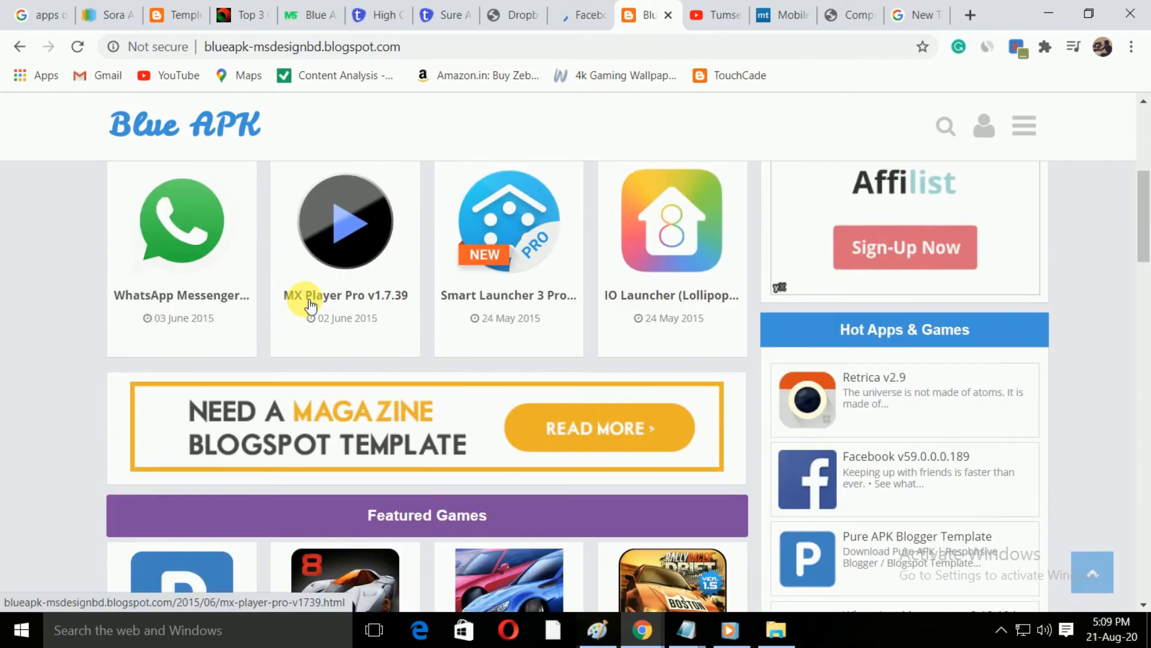
{"action": "scroll", "scroll_direction": "up", "scroll_amount": 3}
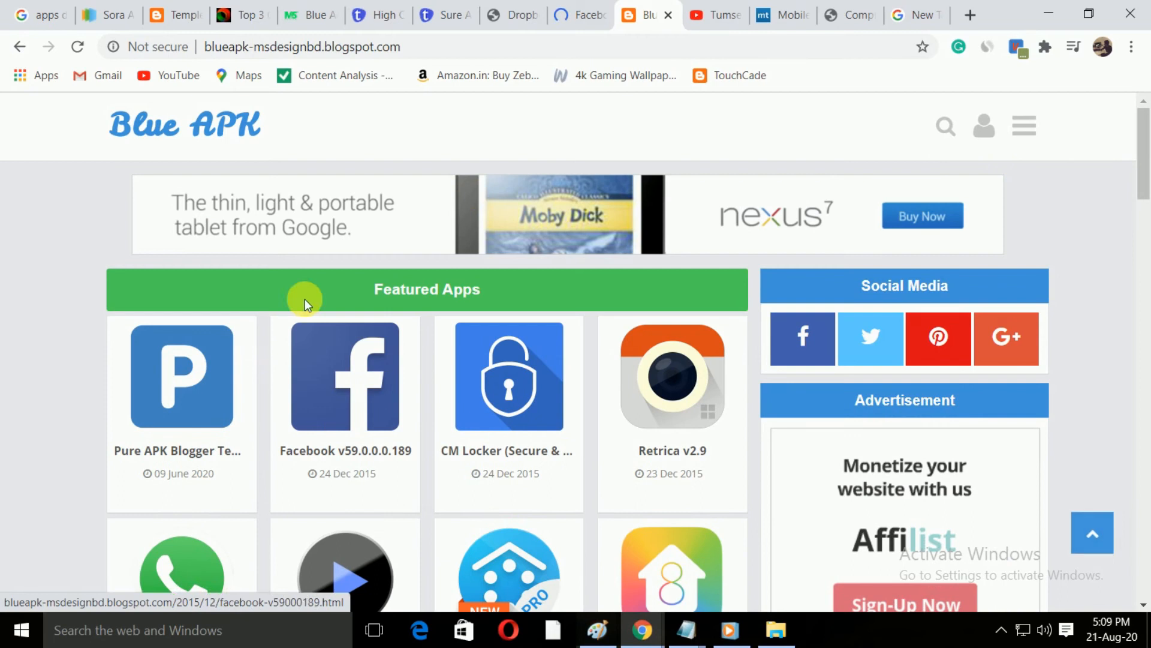
{"action": "left_click", "coordinate": [1023, 125]}
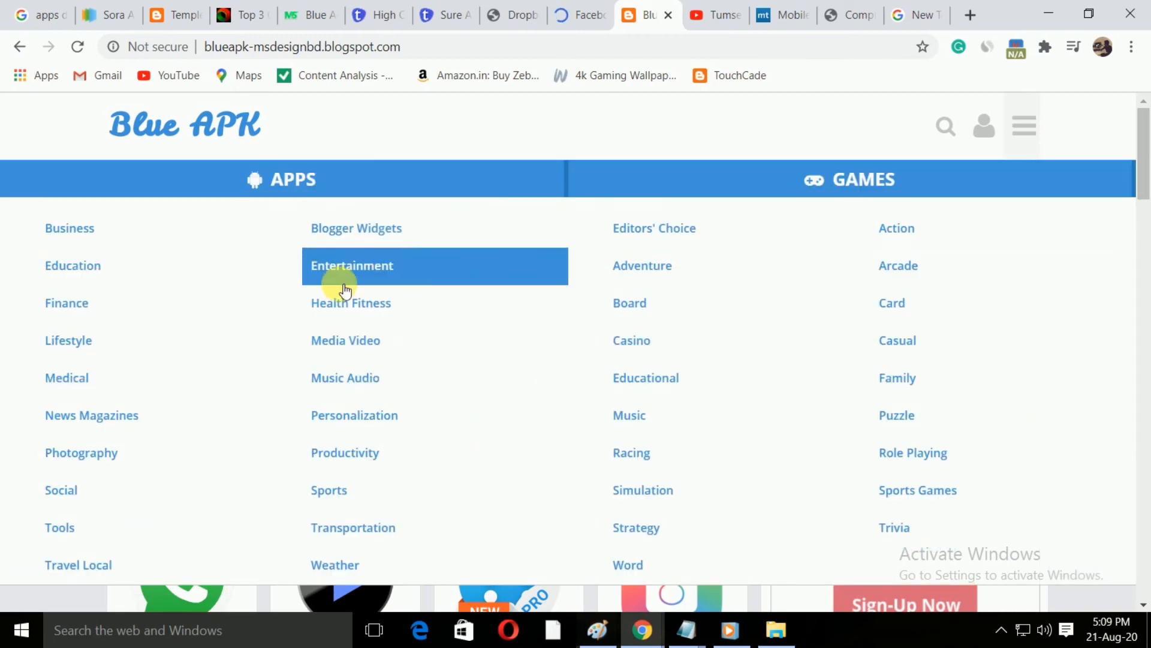
{"action": "left_click", "coordinate": [1021, 124]}
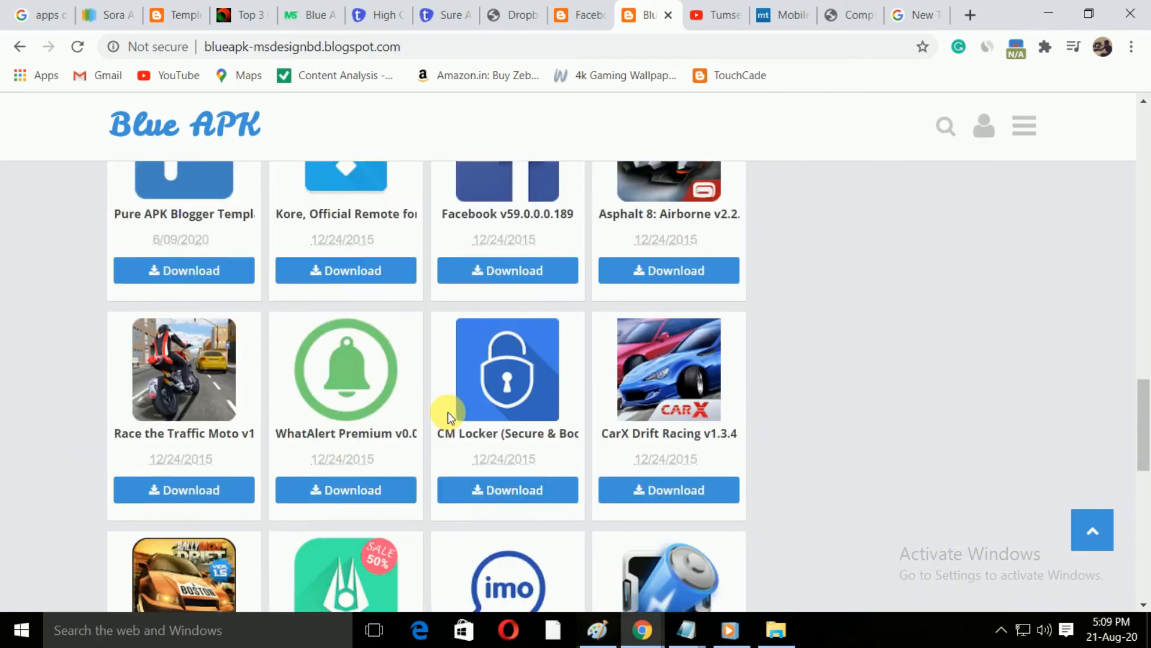
{"action": "scroll", "scroll_direction": "down", "scroll_amount": 3}
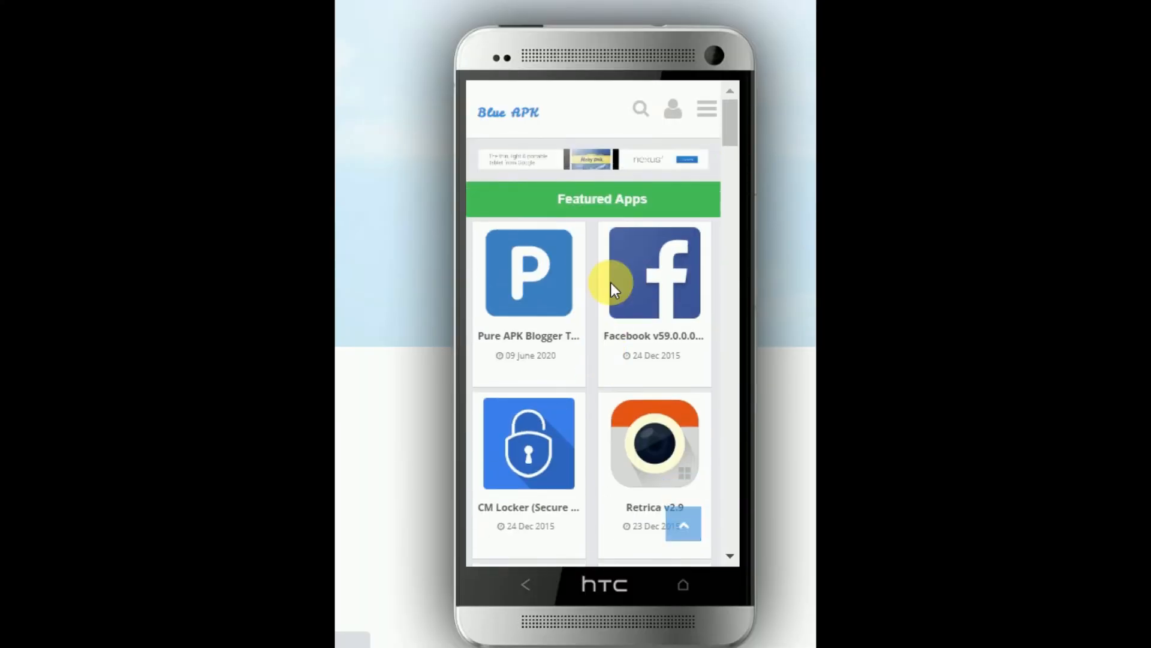
Step: In the phone mockup, try the category menu and search, following the suggestion to an app post
{"action": "left_click", "coordinate": [705, 109]}
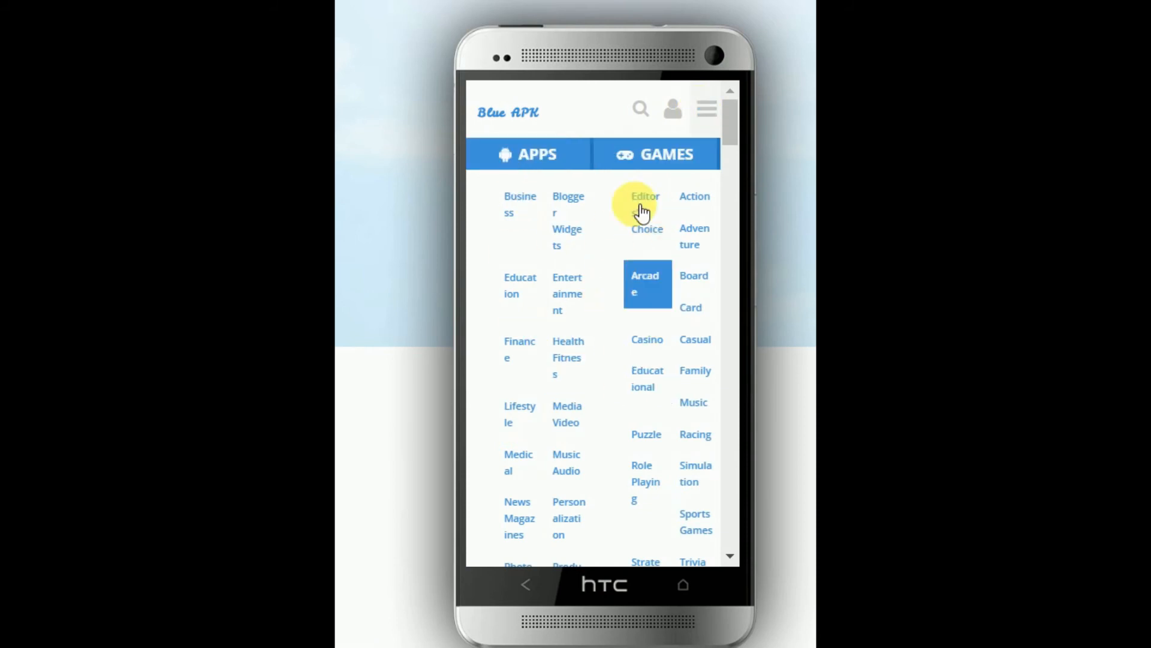
{"action": "left_click", "coordinate": [639, 109]}
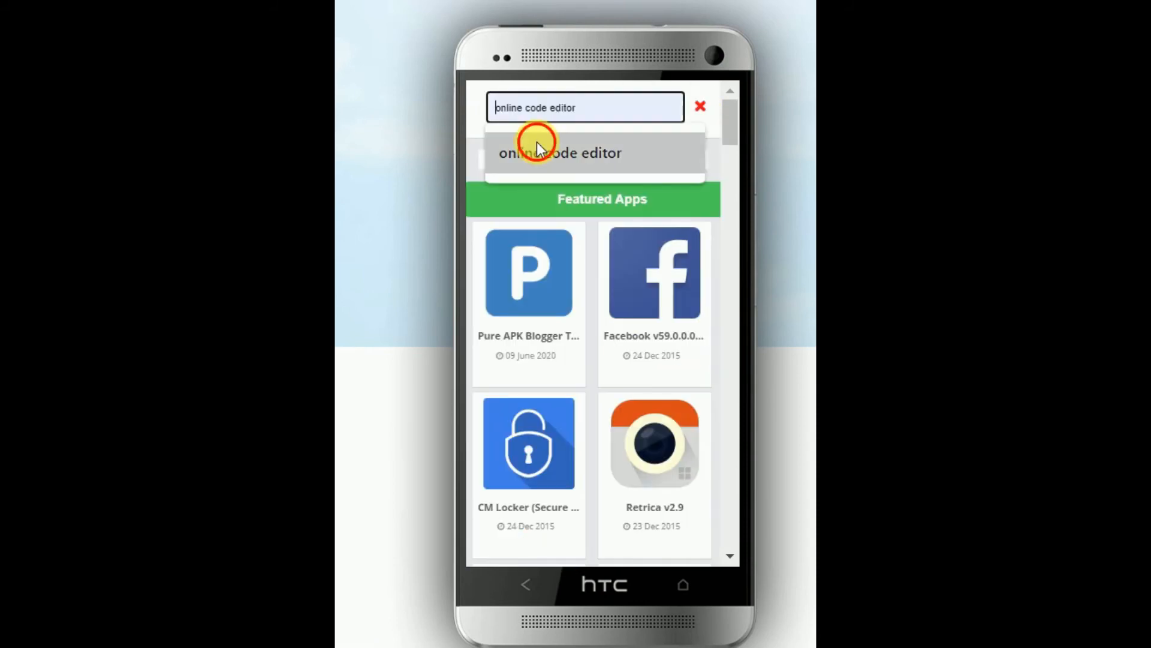
{"action": "left_click", "coordinate": [560, 152]}
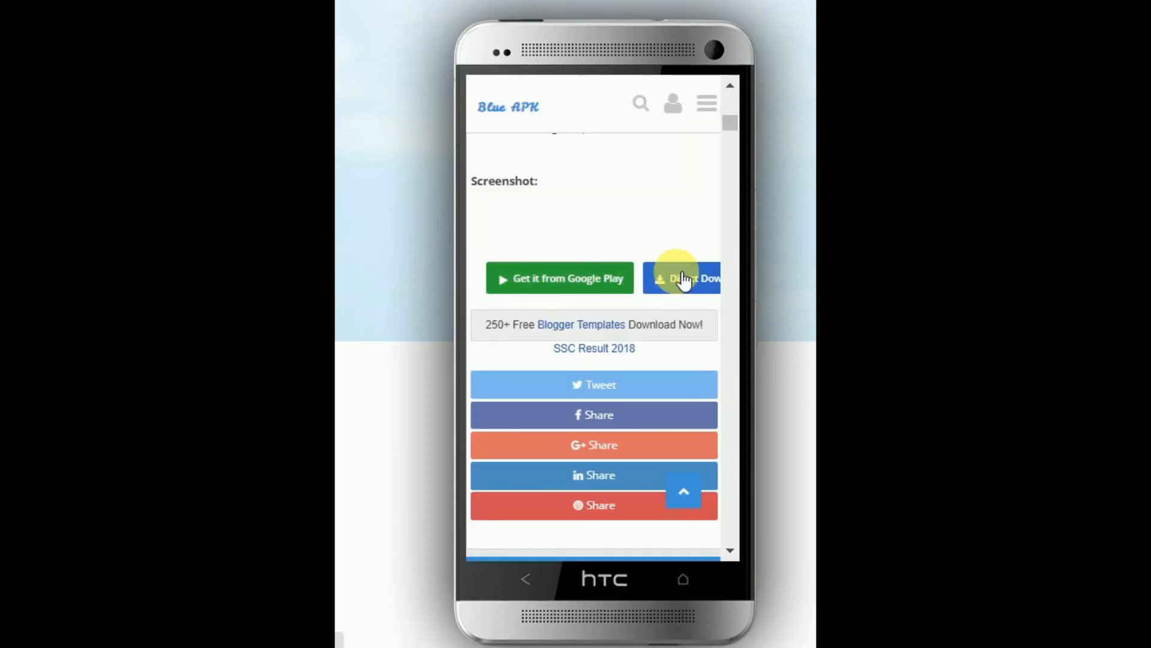
{"action": "mouse_move", "coordinate": [723, 283]}
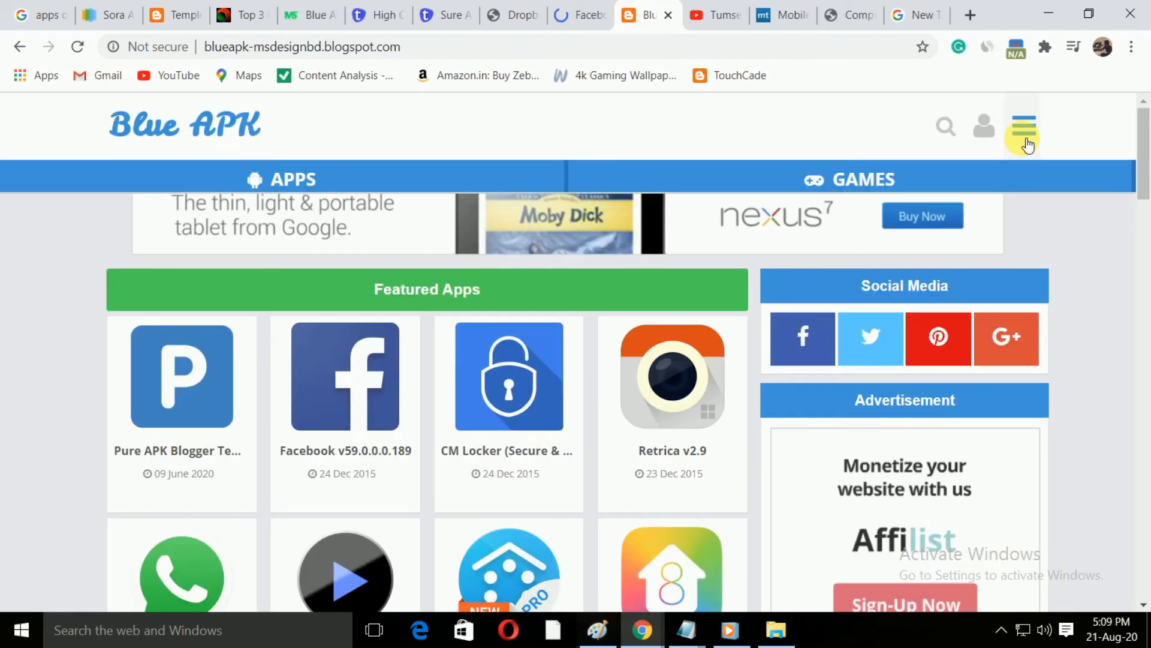
Step: On the desktop site, try and dismiss the search box, then show the APPS/GAMES category menu
{"action": "left_click", "coordinate": [1023, 125]}
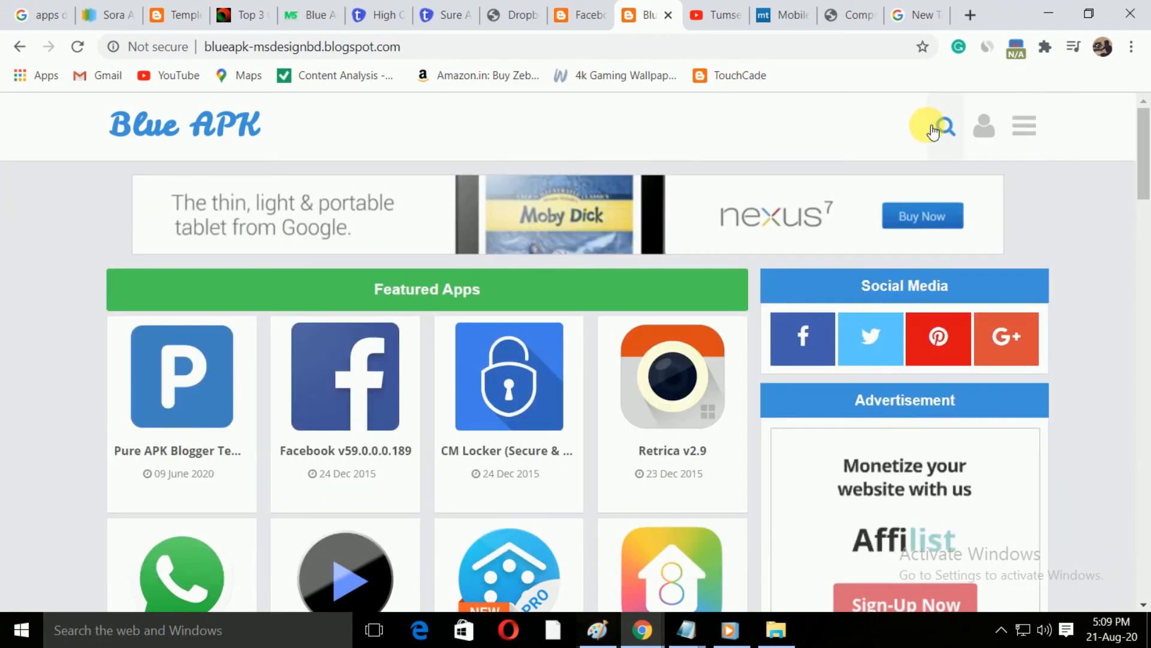
{"action": "left_click", "coordinate": [947, 126]}
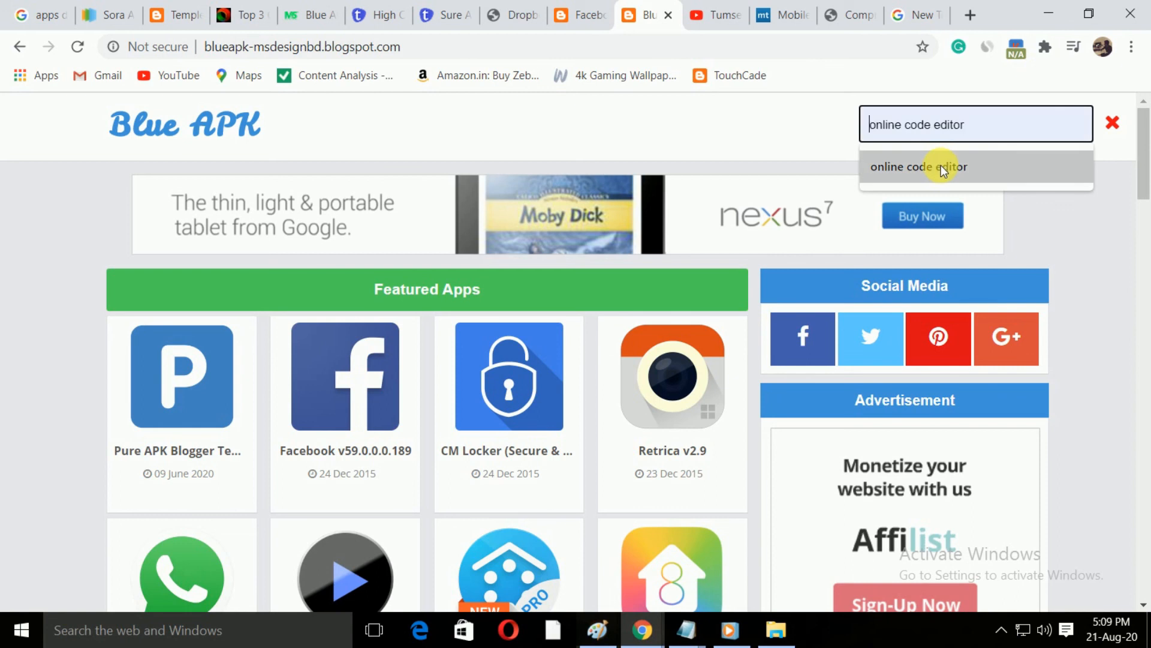
{"action": "left_click", "coordinate": [1112, 122]}
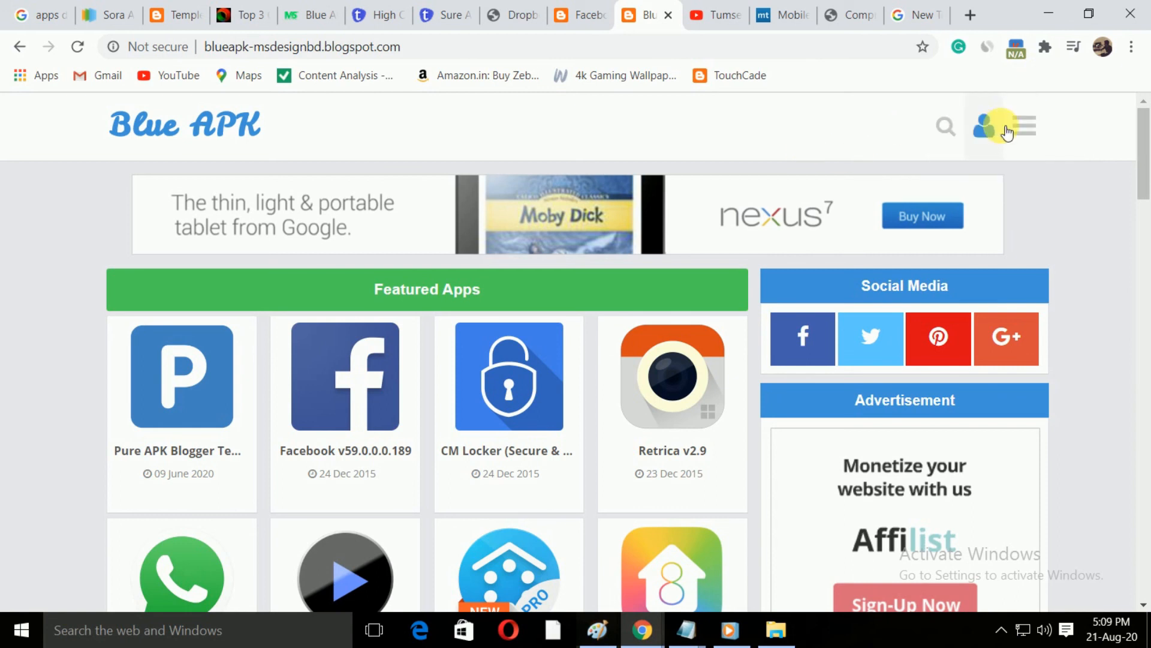
{"action": "left_click", "coordinate": [1023, 124]}
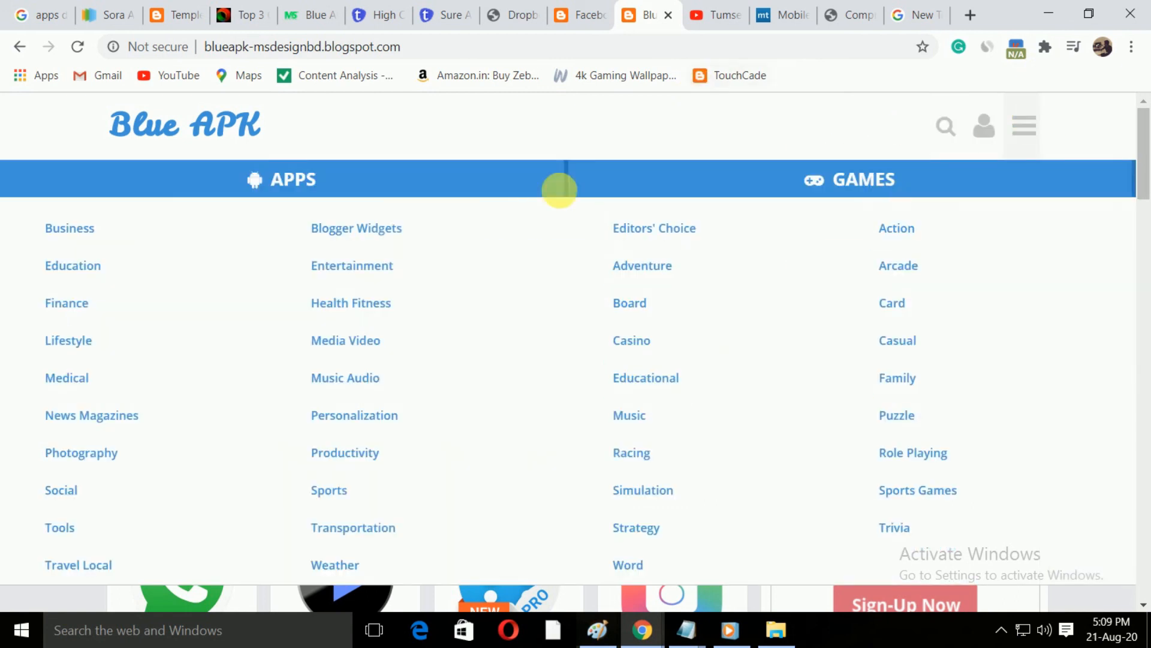
{"action": "mouse_move", "coordinate": [421, 101]}
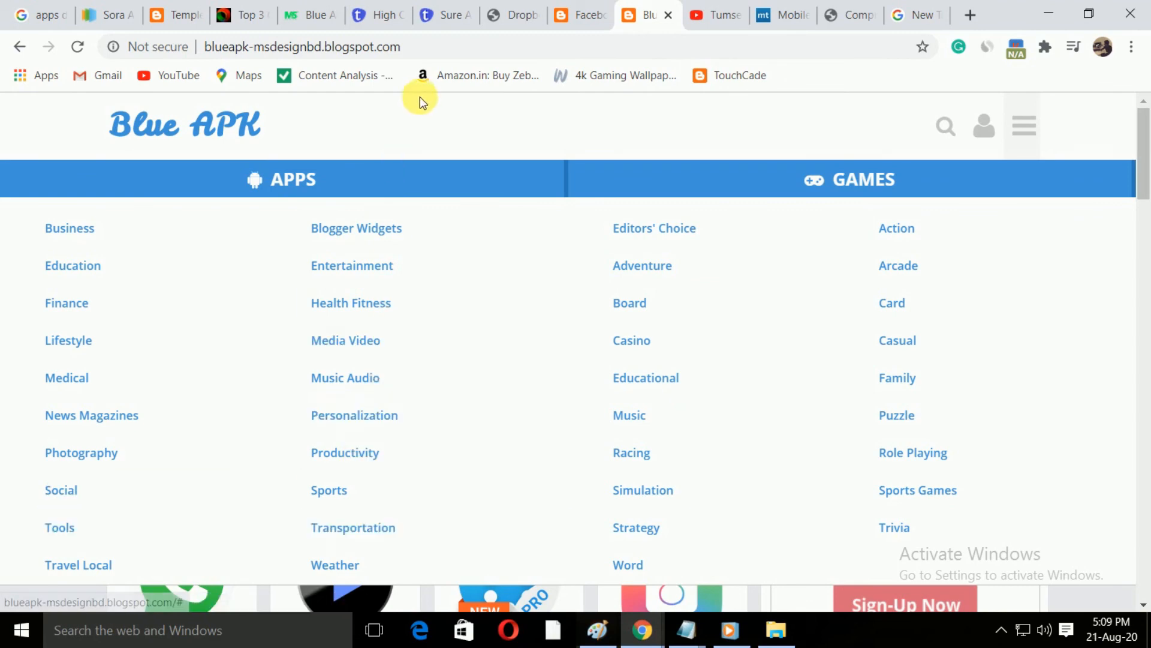